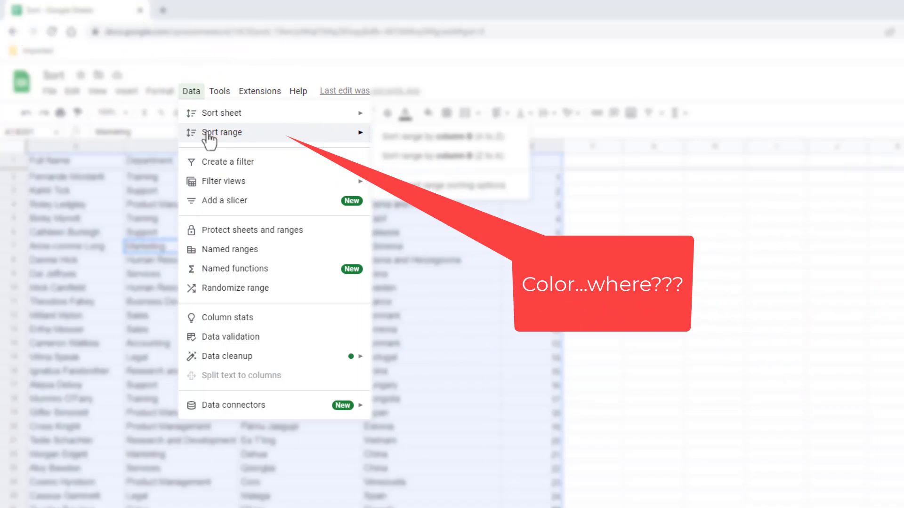
Label E1 'Index' and fill sequential numbers 1, 2, 3… down the column for every row.
{"action": "left_click", "coordinate": [378, 222]}
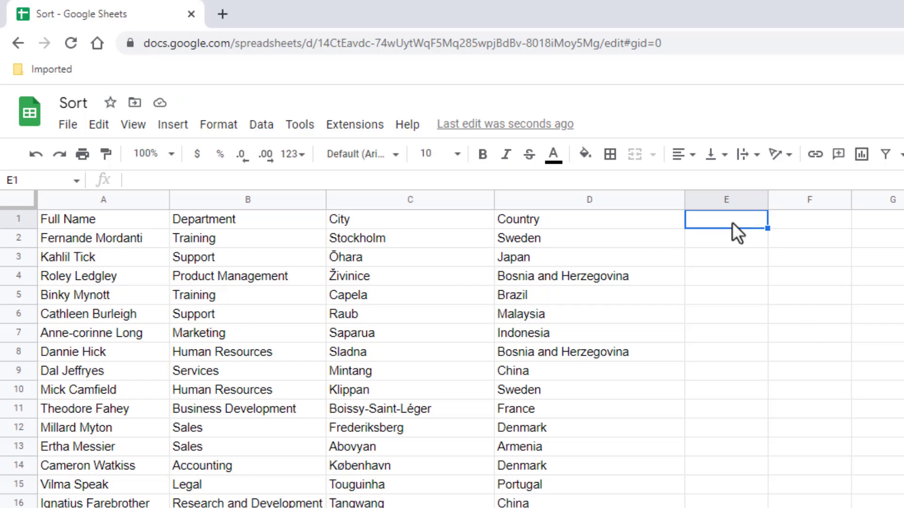
{"action": "type", "text": "Index"}
{"action": "left_click", "coordinate": [726, 238]}
{"action": "type", "text": "1"}
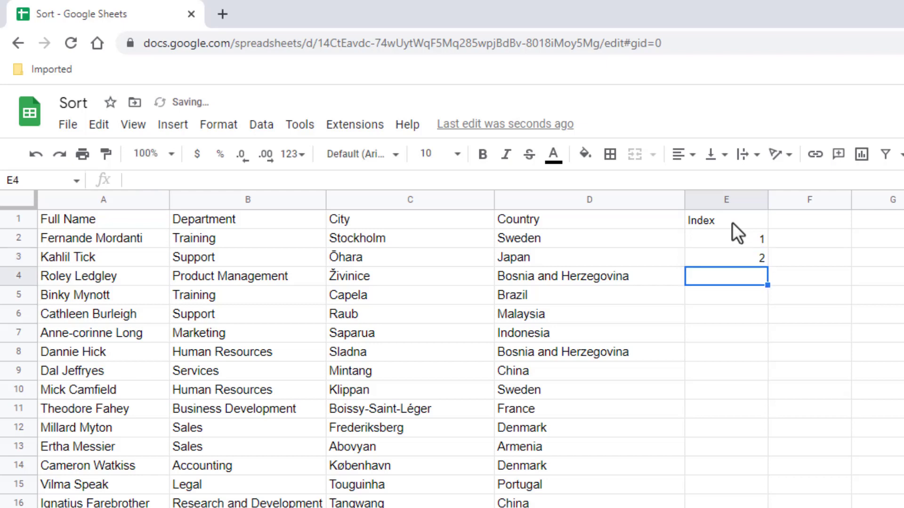
{"action": "left_click_drag", "start_coordinate": [726, 238], "coordinate": [726, 258]}
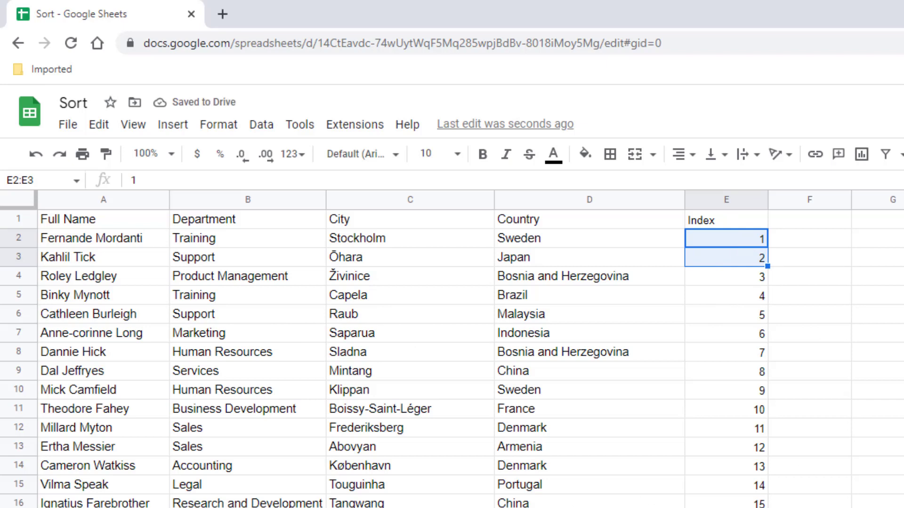
{"action": "left_click", "coordinate": [247, 332]}
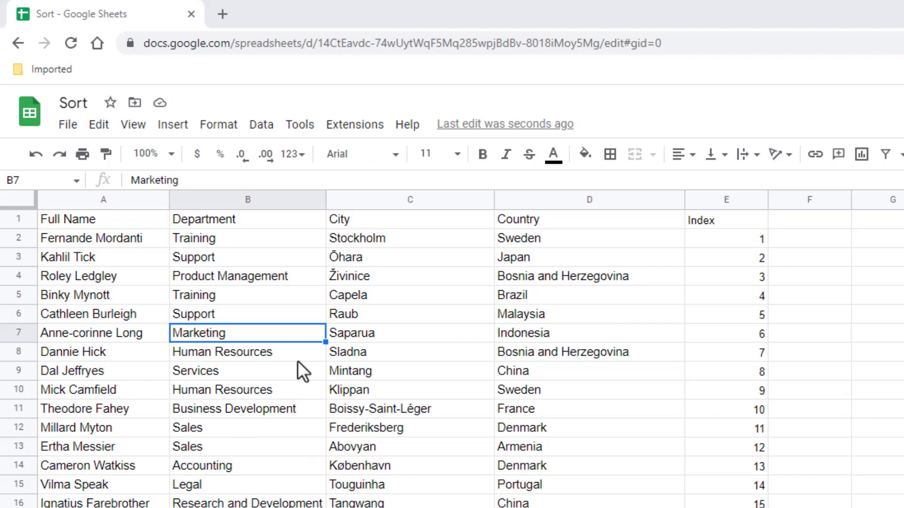
{"action": "left_click", "coordinate": [299, 125]}
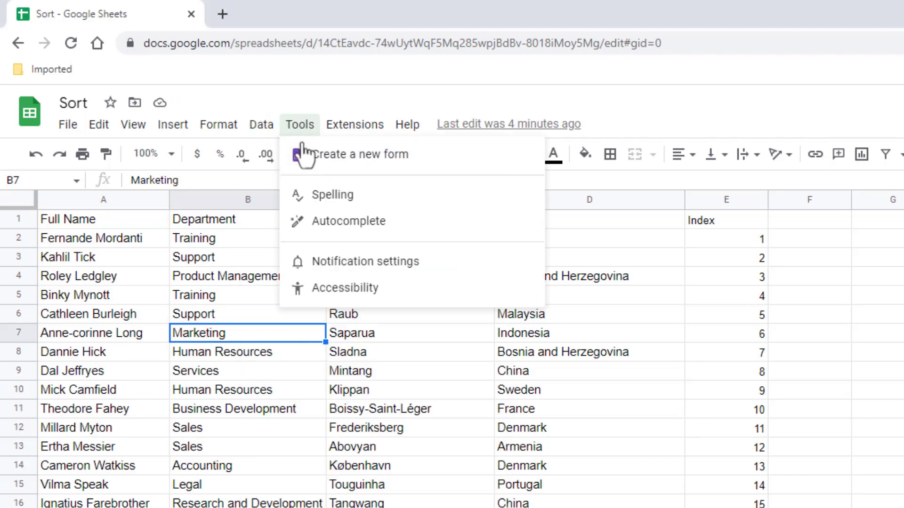
{"action": "left_click", "coordinate": [260, 124]}
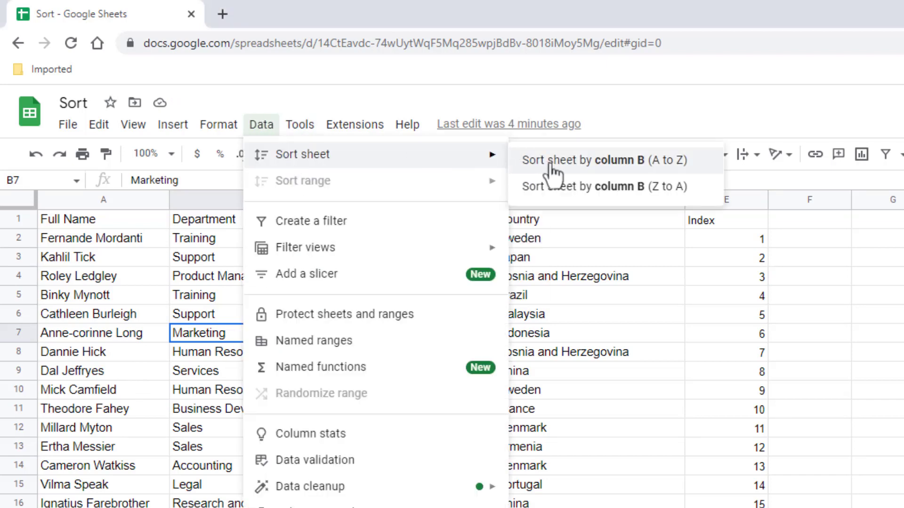
{"action": "left_click", "coordinate": [582, 160]}
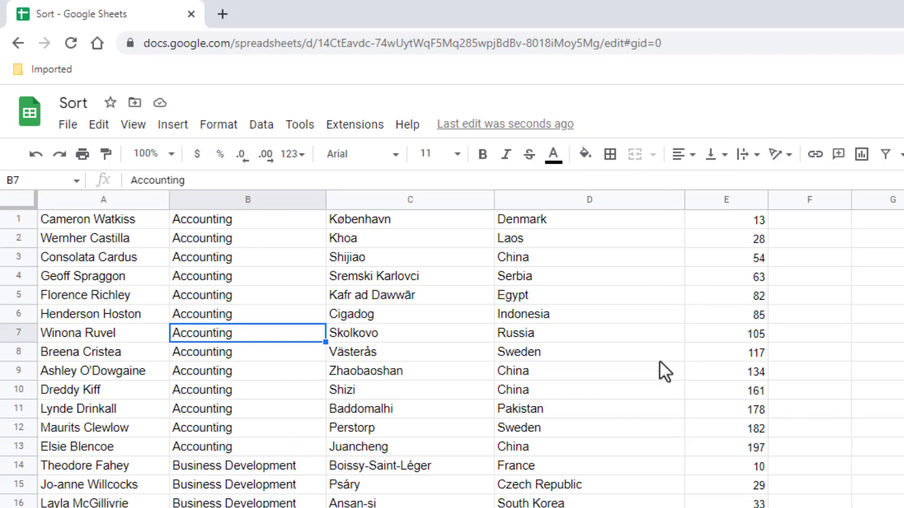
{"action": "key", "text": "ctrl+z"}
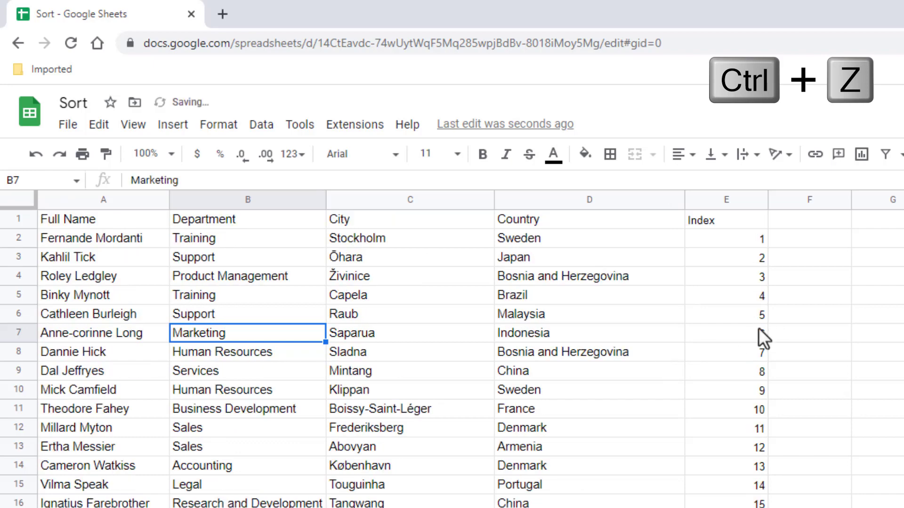
{"action": "key", "text": "ctrl+z"}
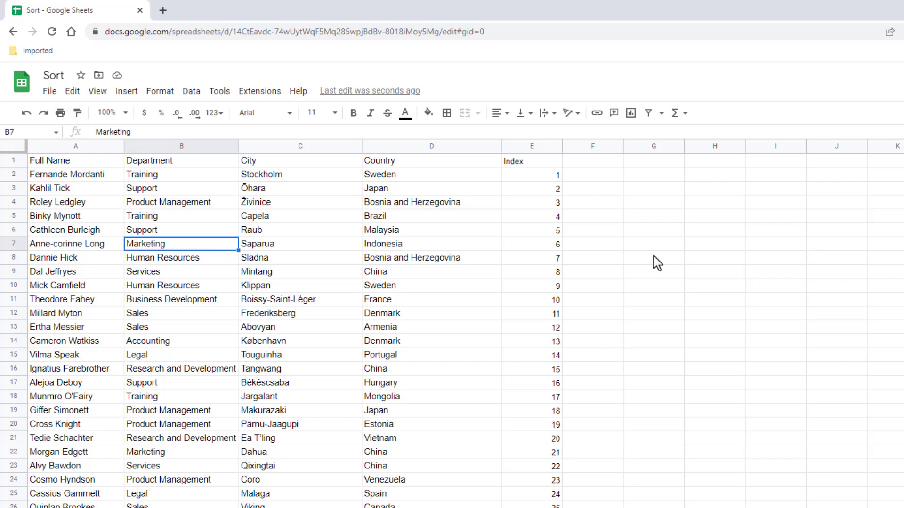
Freeze the first row so the headers stay visible while scrolling the records.
{"action": "left_click", "coordinate": [191, 91]}
{"action": "type", "text": "asfad"}
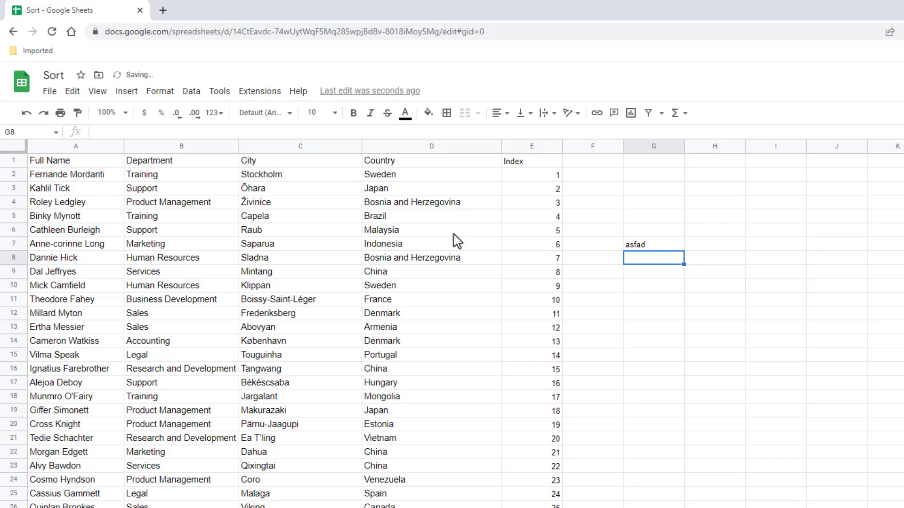
{"action": "mouse_move", "coordinate": [222, 288]}
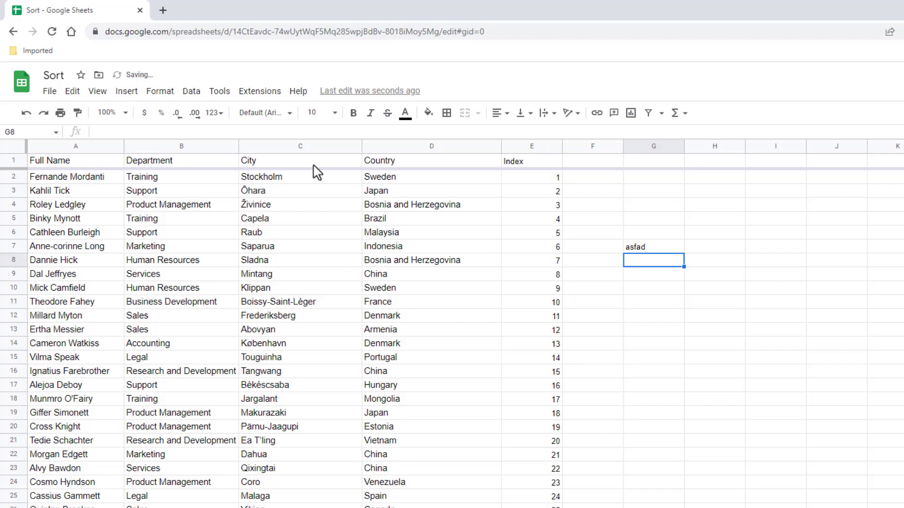
{"action": "mouse_move", "coordinate": [109, 178]}
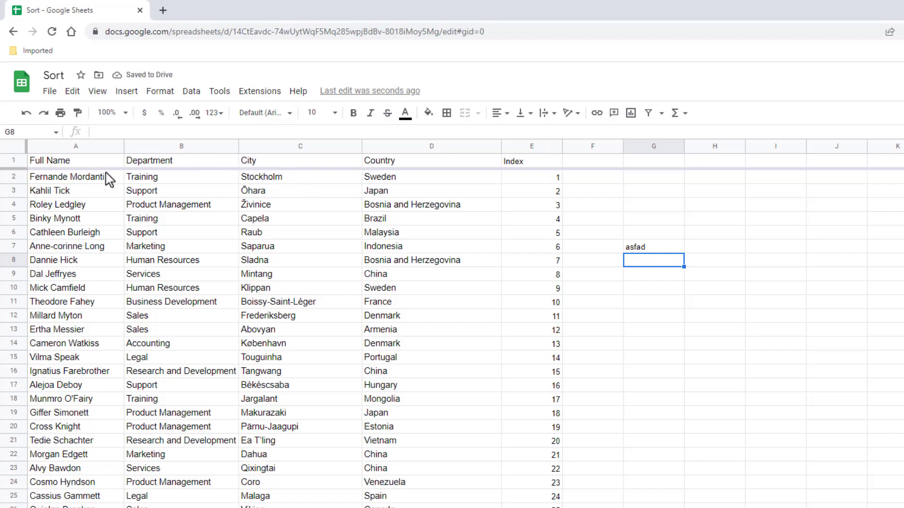
{"action": "scroll", "scroll_direction": "down", "scroll_amount": 3}
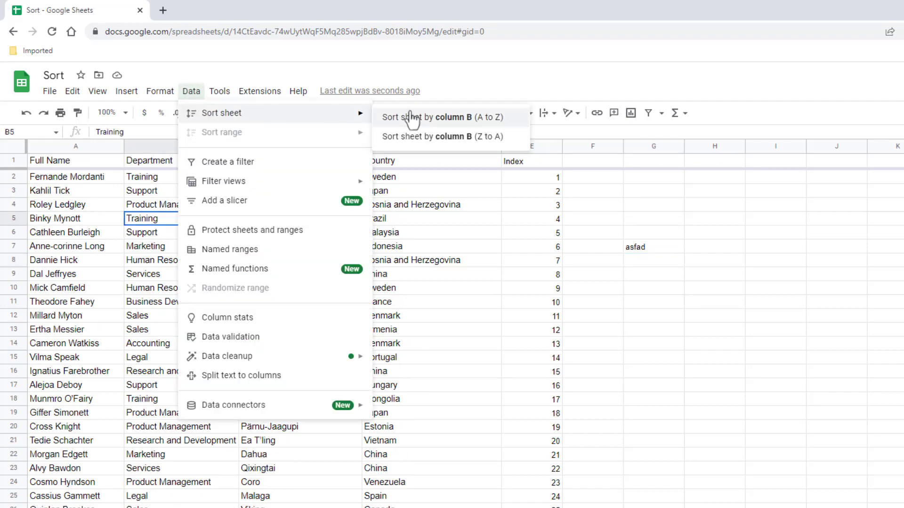
{"action": "left_click", "coordinate": [441, 116]}
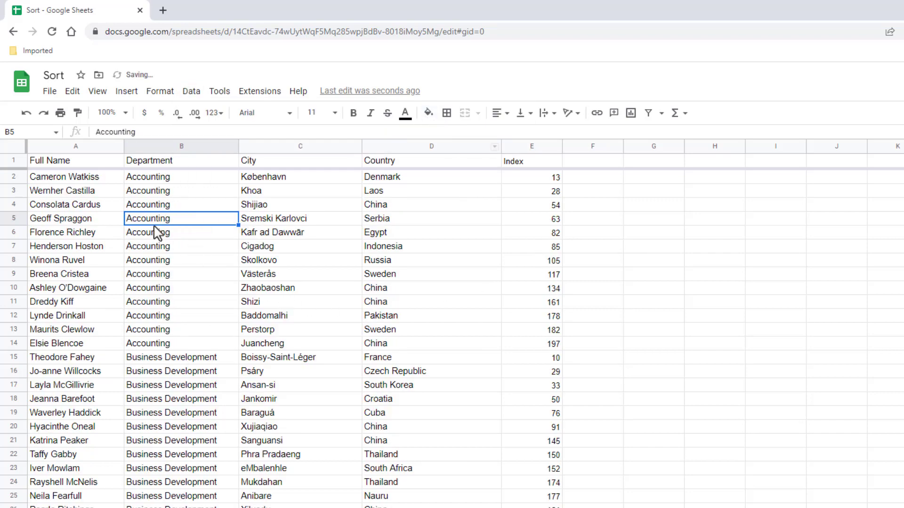
{"action": "mouse_move", "coordinate": [697, 255]}
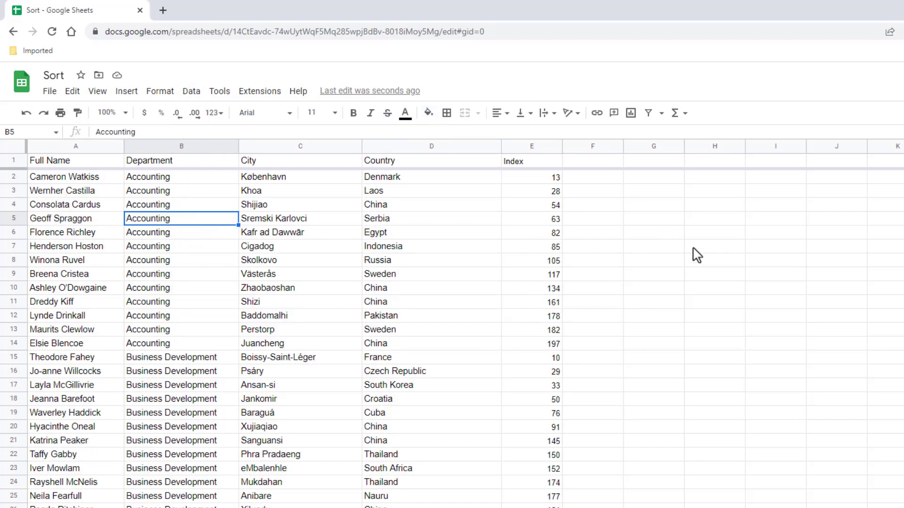
{"action": "mouse_move", "coordinate": [660, 241]}
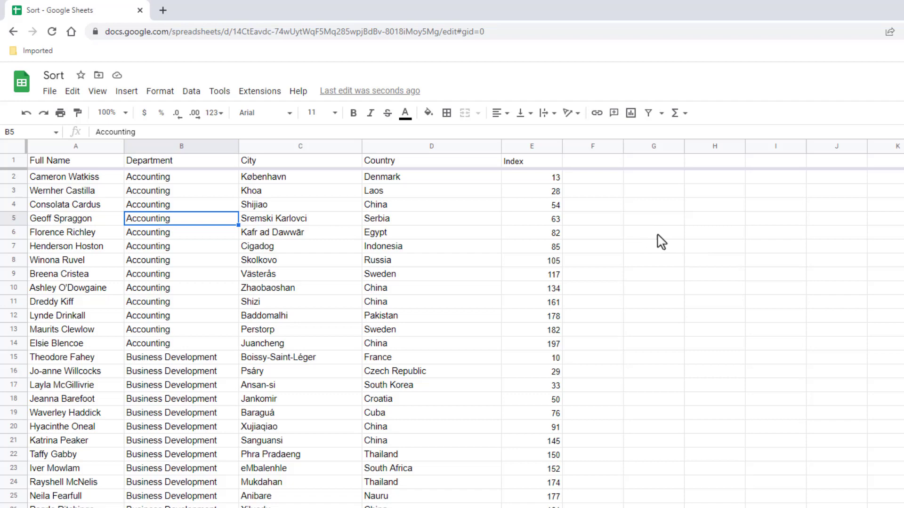
{"action": "mouse_move", "coordinate": [260, 168]}
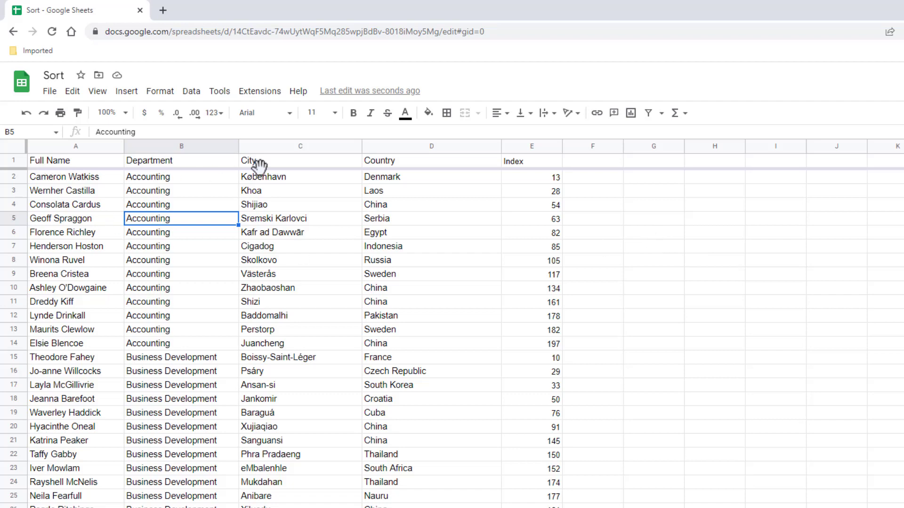
{"action": "mouse_move", "coordinate": [528, 194]}
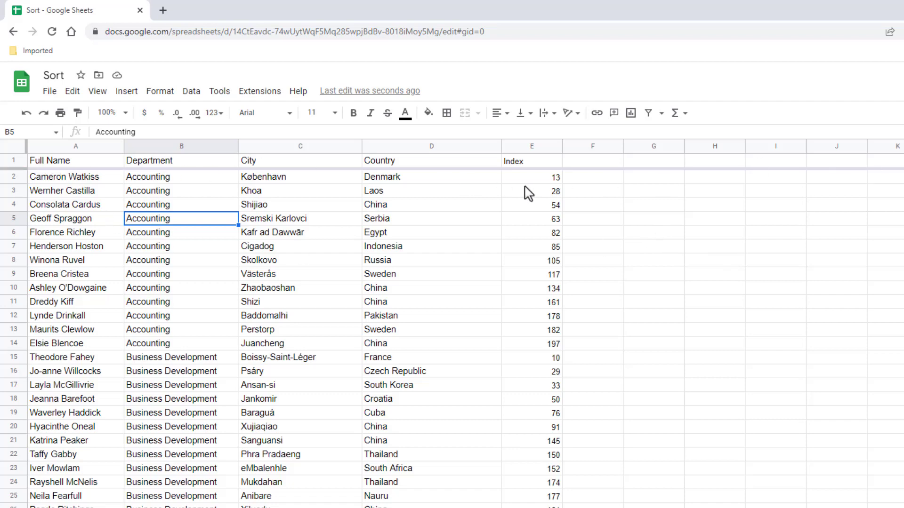
{"action": "mouse_move", "coordinate": [596, 260]}
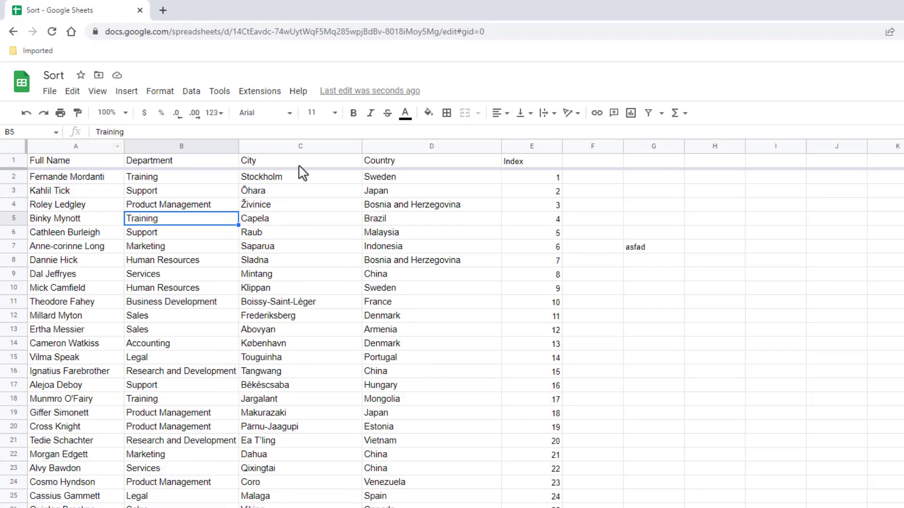
{"action": "mouse_move", "coordinate": [176, 253]}
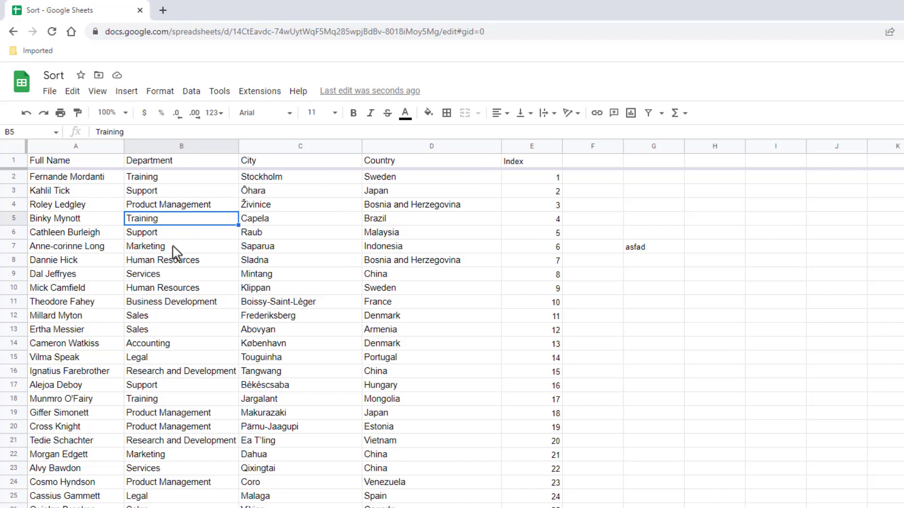
Select the whole A1:E201 employee range, deselect, then select it again.
{"action": "left_click", "coordinate": [181, 245]}
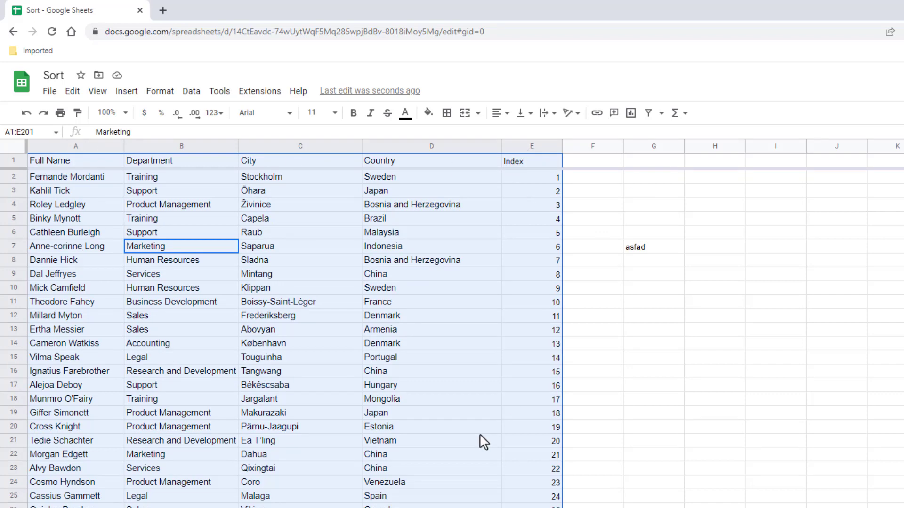
{"action": "mouse_move", "coordinate": [472, 225]}
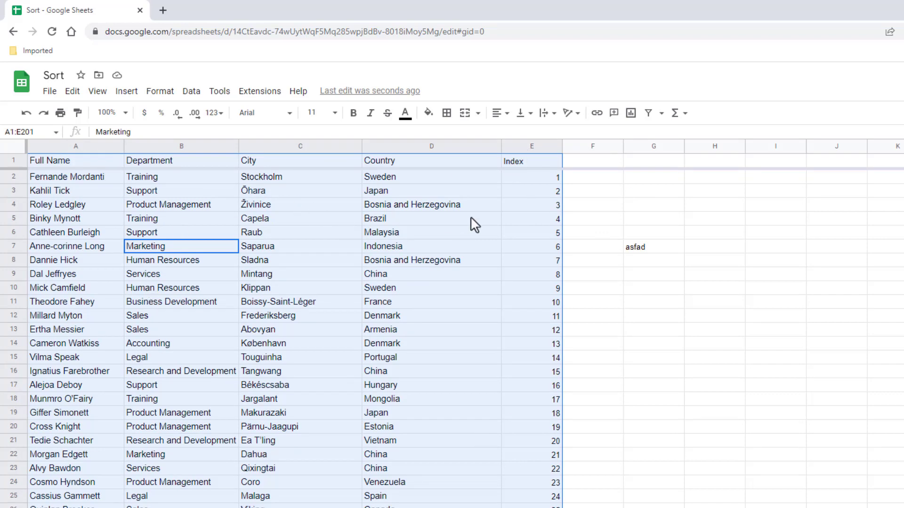
{"action": "left_click", "coordinate": [191, 91]}
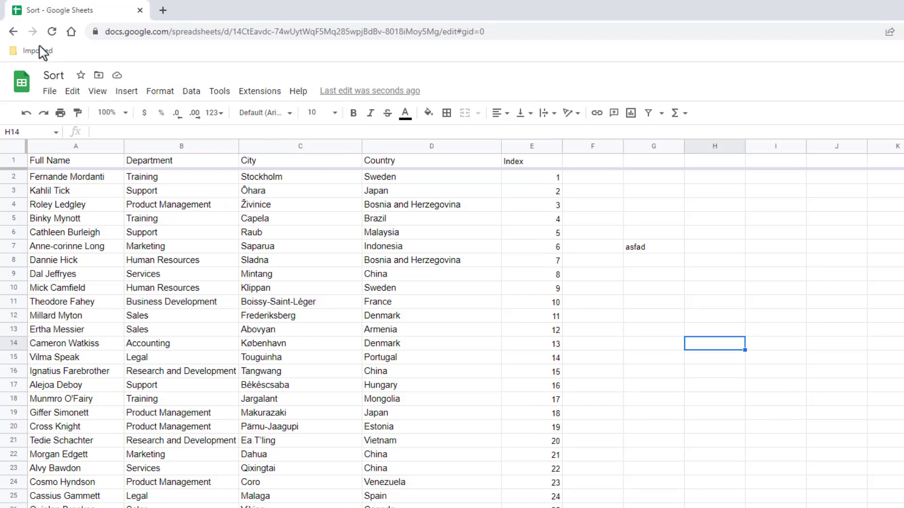
{"action": "left_click", "coordinate": [191, 92]}
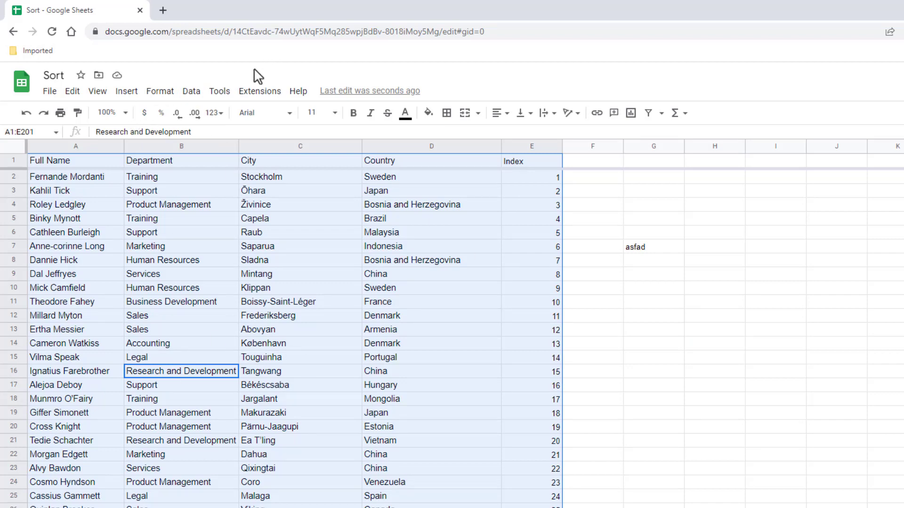
{"action": "left_click", "coordinate": [191, 90]}
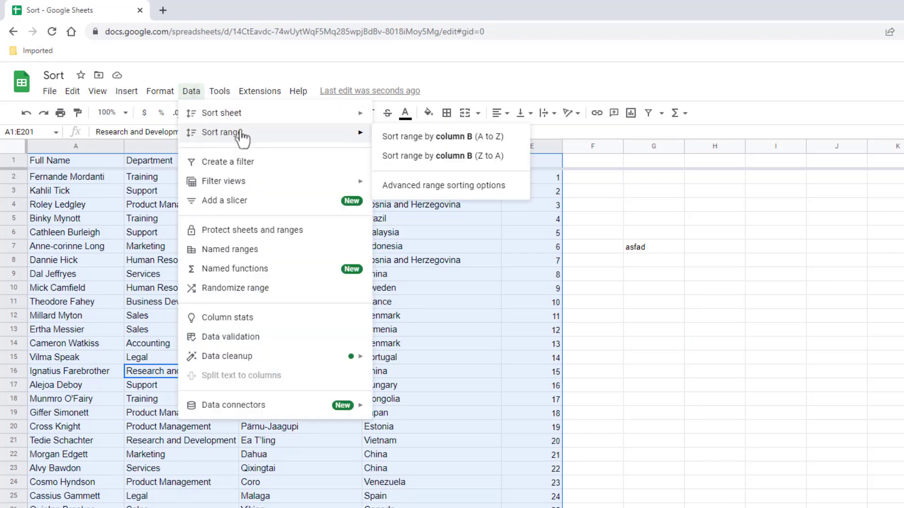
{"action": "mouse_move", "coordinate": [423, 144]}
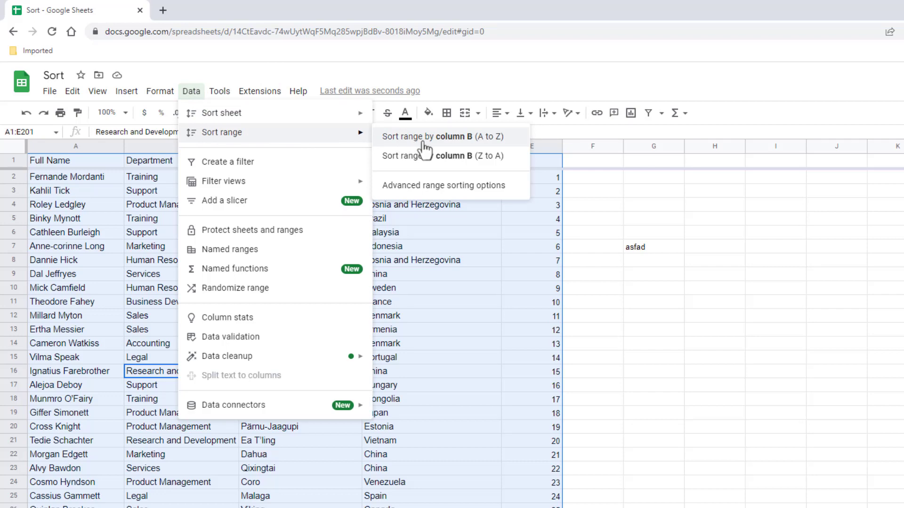
{"action": "left_click", "coordinate": [446, 137]}
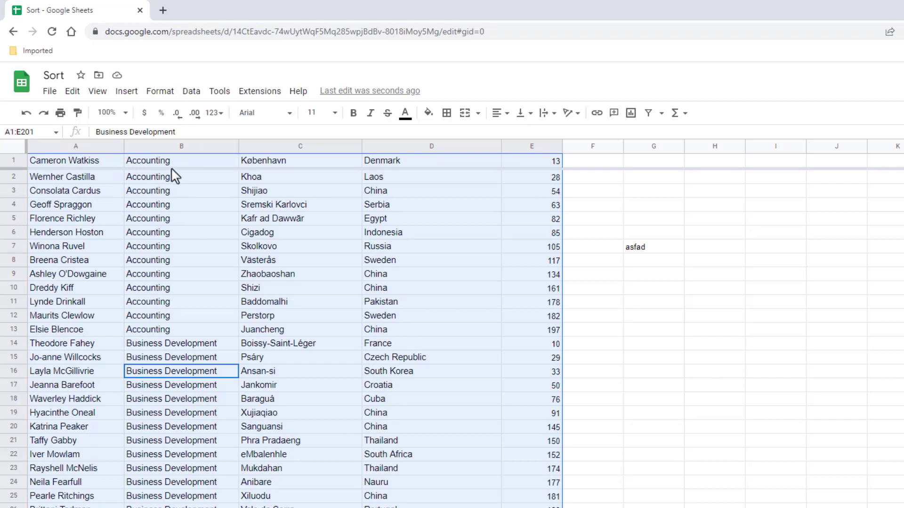
{"action": "mouse_move", "coordinate": [174, 176]}
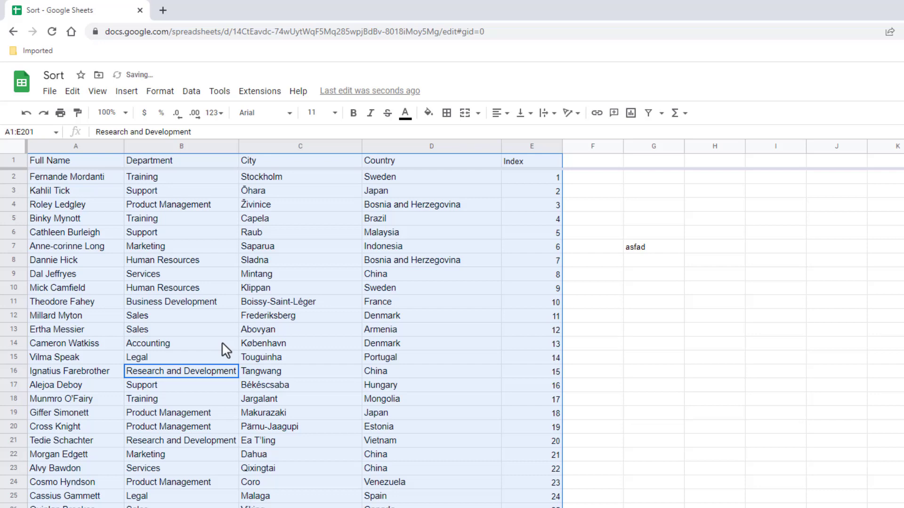
{"action": "mouse_move", "coordinate": [229, 265]}
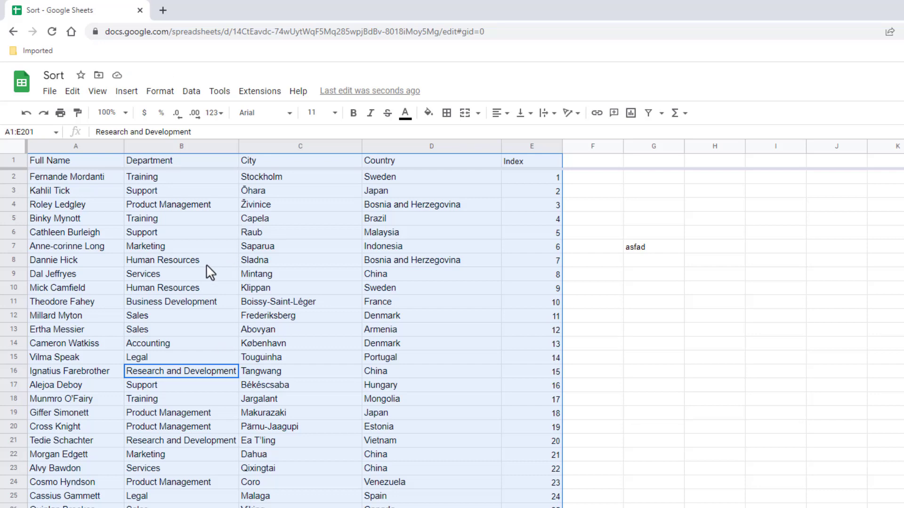
{"action": "mouse_move", "coordinate": [160, 266]}
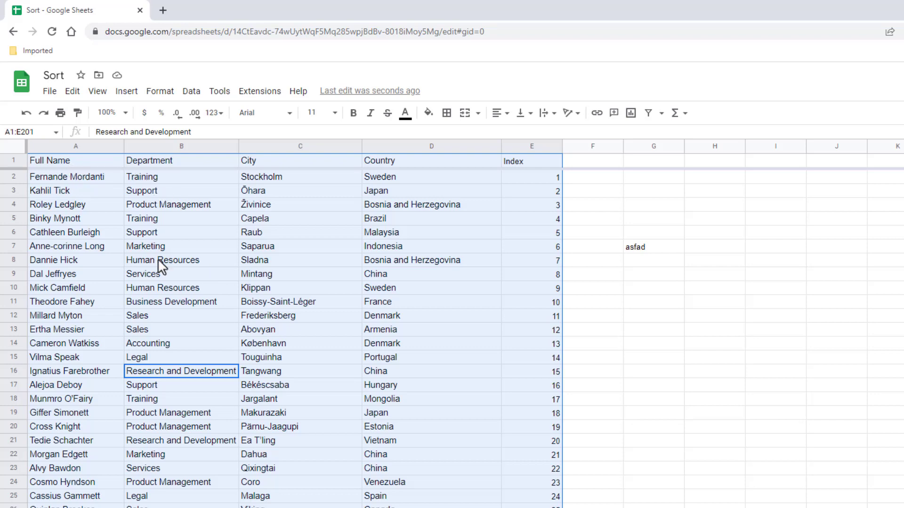
{"action": "left_click", "coordinate": [191, 91]}
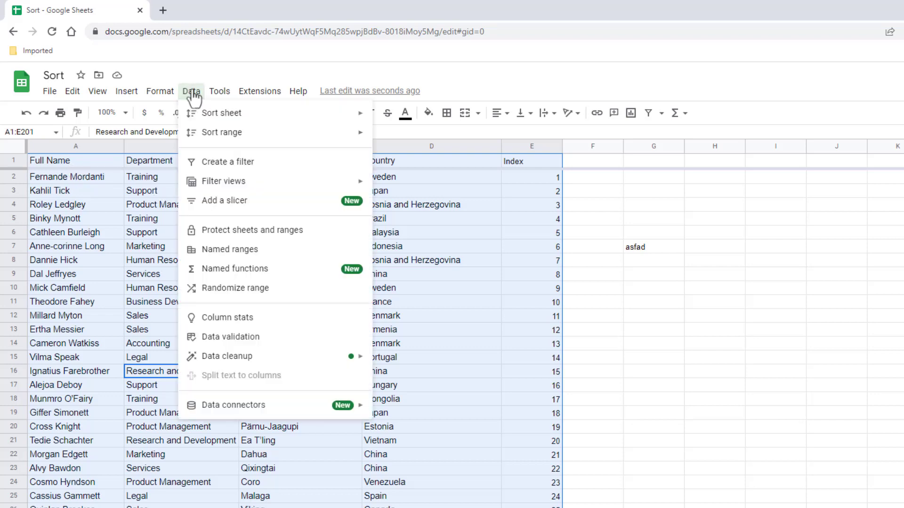
{"action": "mouse_move", "coordinate": [220, 132]}
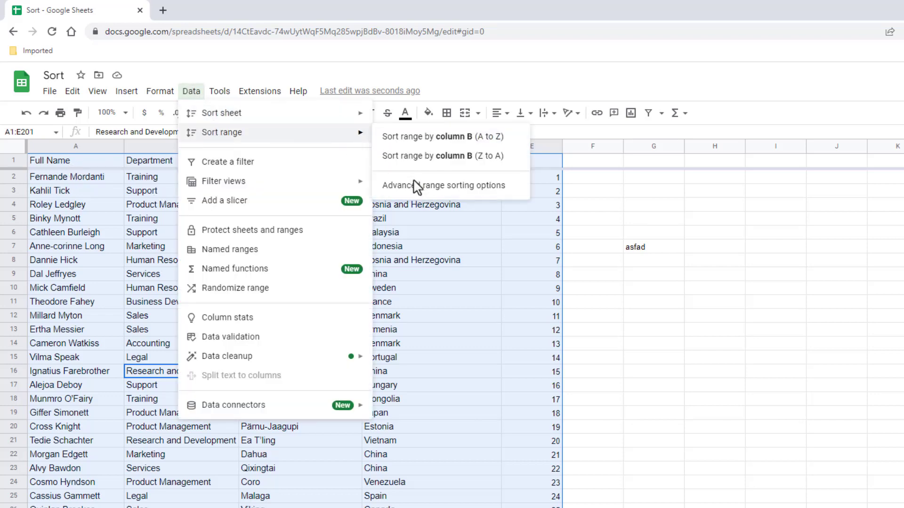
{"action": "left_click", "coordinate": [443, 186]}
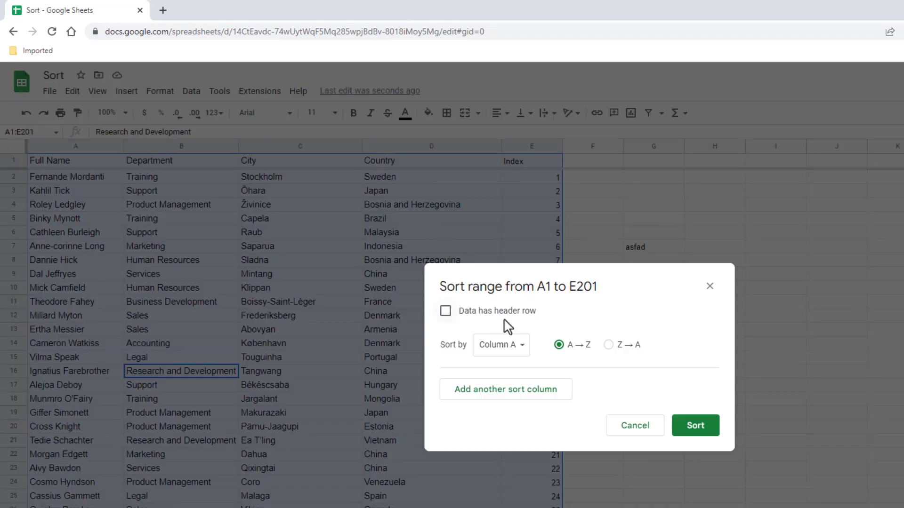
{"action": "left_click", "coordinate": [444, 311]}
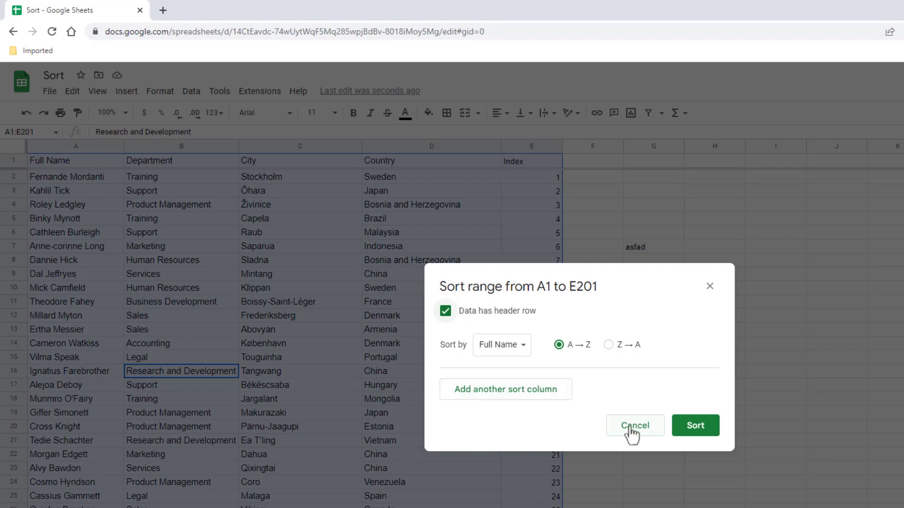
{"action": "mouse_move", "coordinate": [751, 305]}
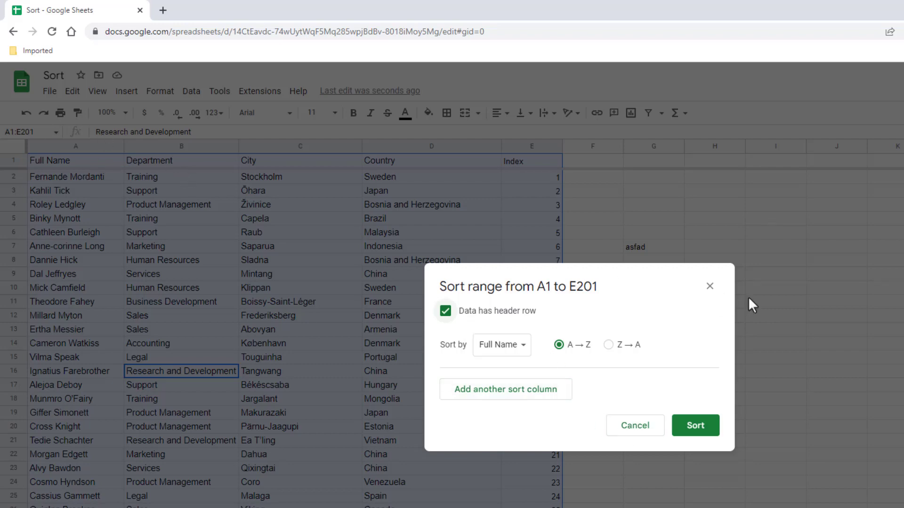
{"action": "left_click", "coordinate": [695, 425]}
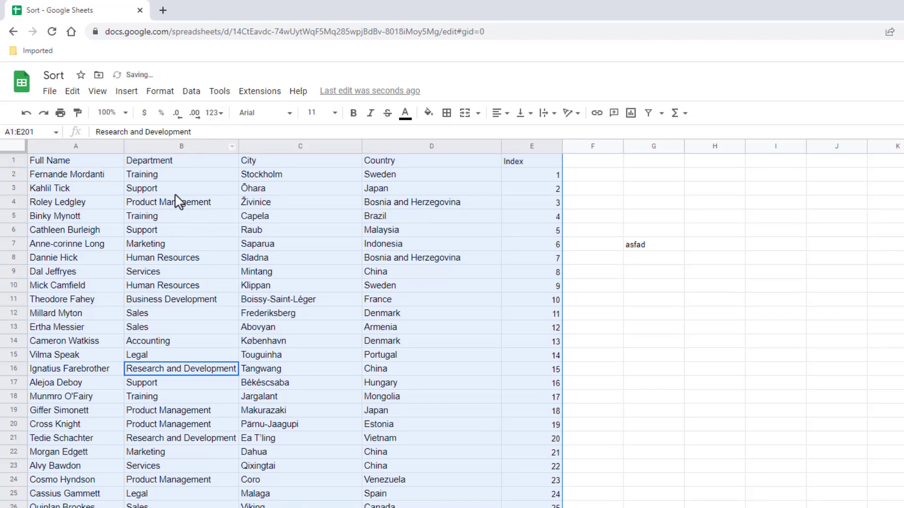
{"action": "left_click", "coordinate": [191, 91]}
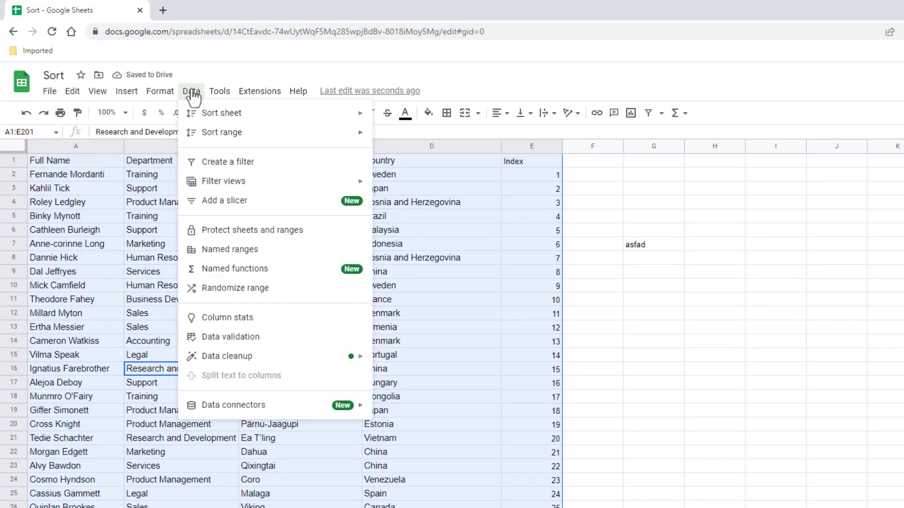
{"action": "mouse_move", "coordinate": [221, 131]}
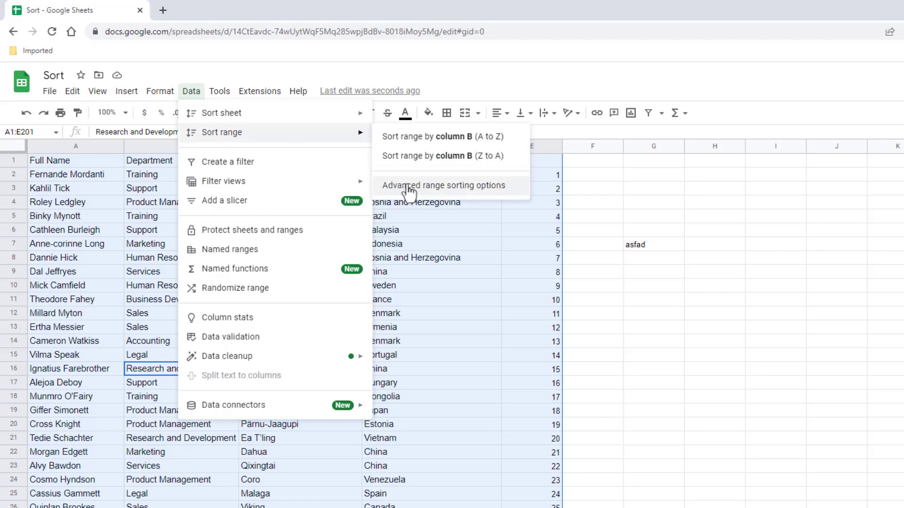
{"action": "left_click", "coordinate": [443, 185]}
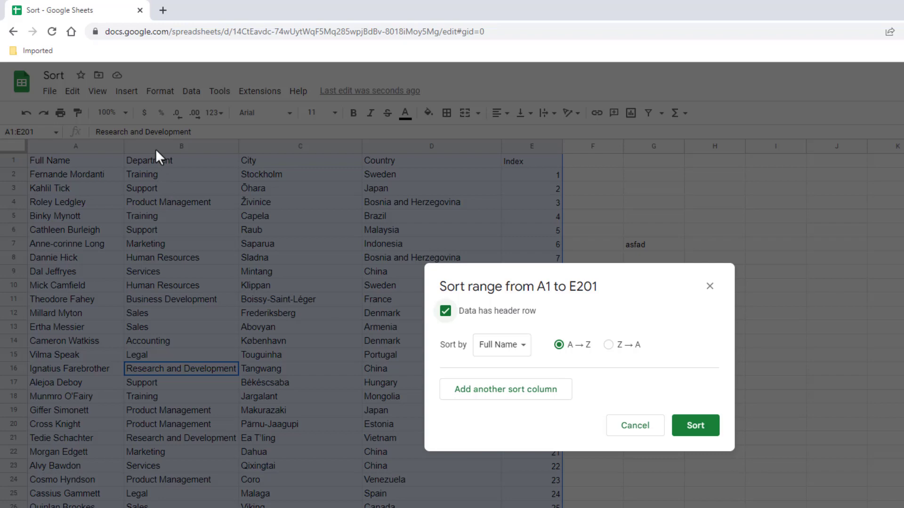
{"action": "left_click", "coordinate": [499, 344]}
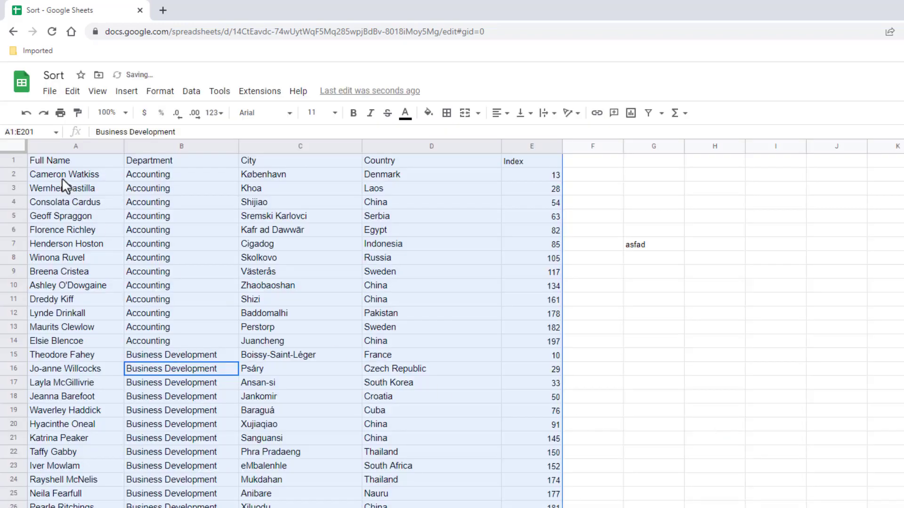
{"action": "mouse_move", "coordinate": [448, 280]}
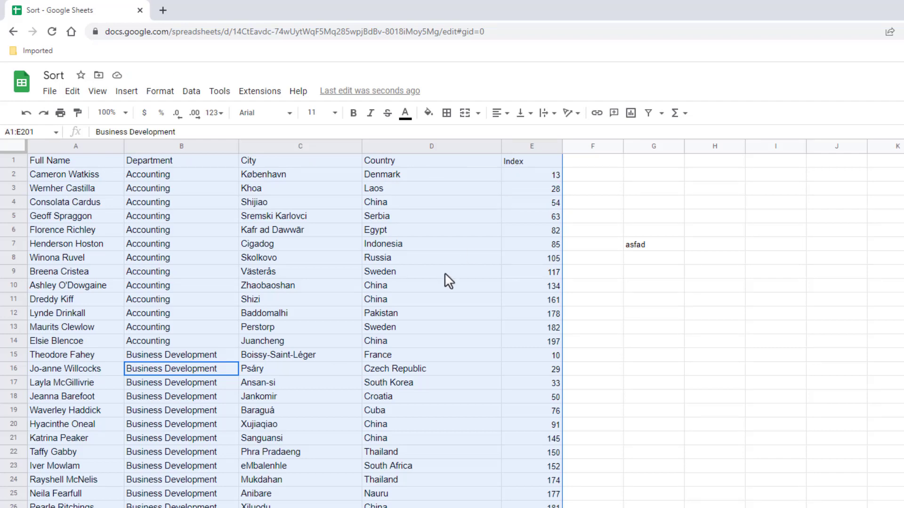
{"action": "mouse_move", "coordinate": [152, 269]}
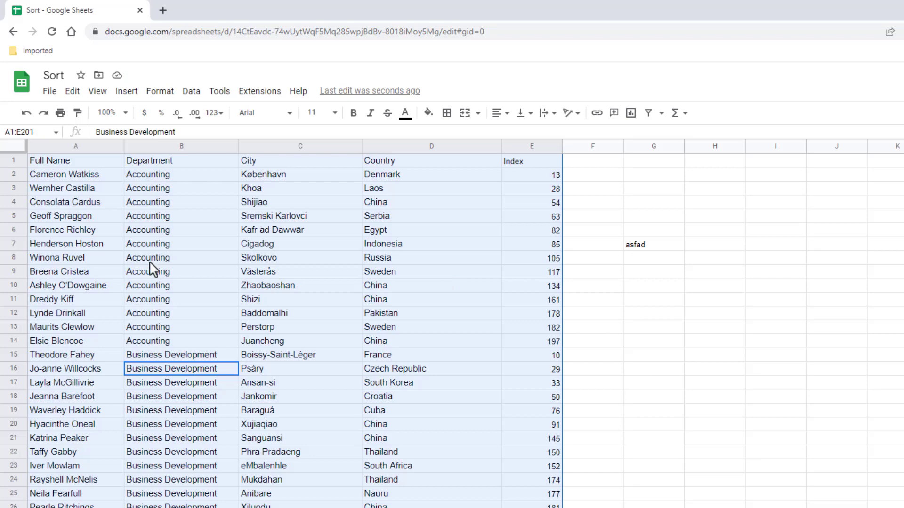
{"action": "mouse_move", "coordinate": [169, 305]}
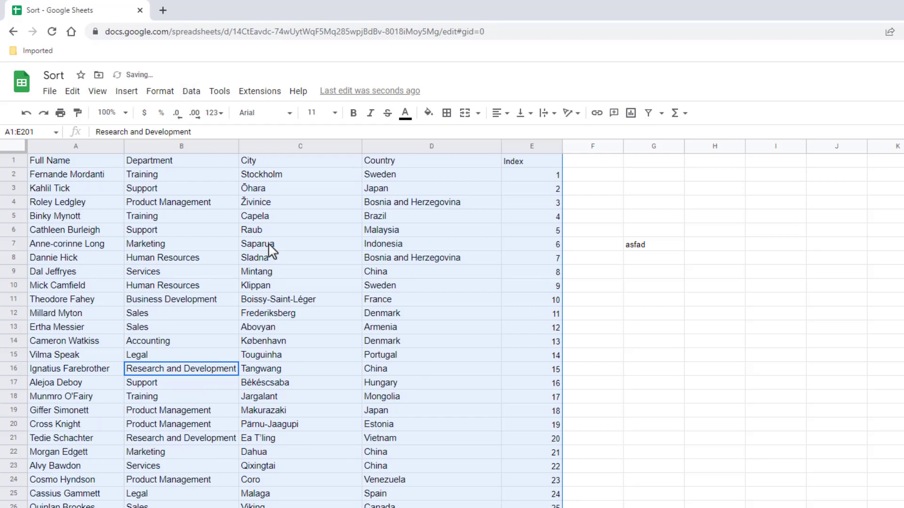
Set up a range sort with a header row, sorted first by Department A→Z.
{"action": "left_click", "coordinate": [191, 90]}
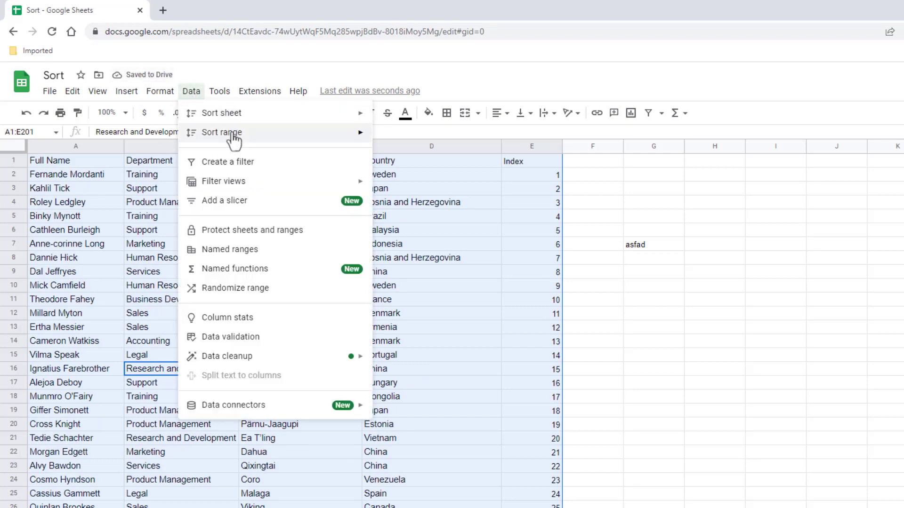
{"action": "left_click", "coordinate": [220, 132]}
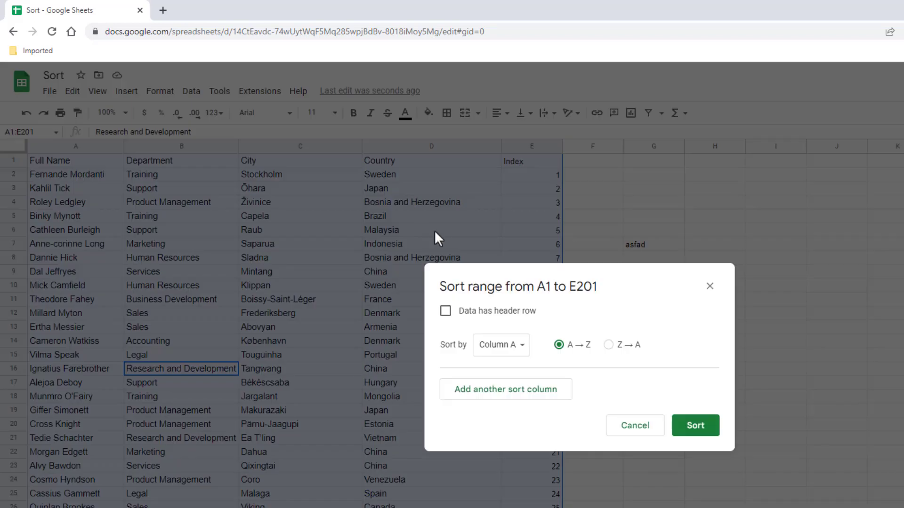
{"action": "left_click", "coordinate": [445, 311]}
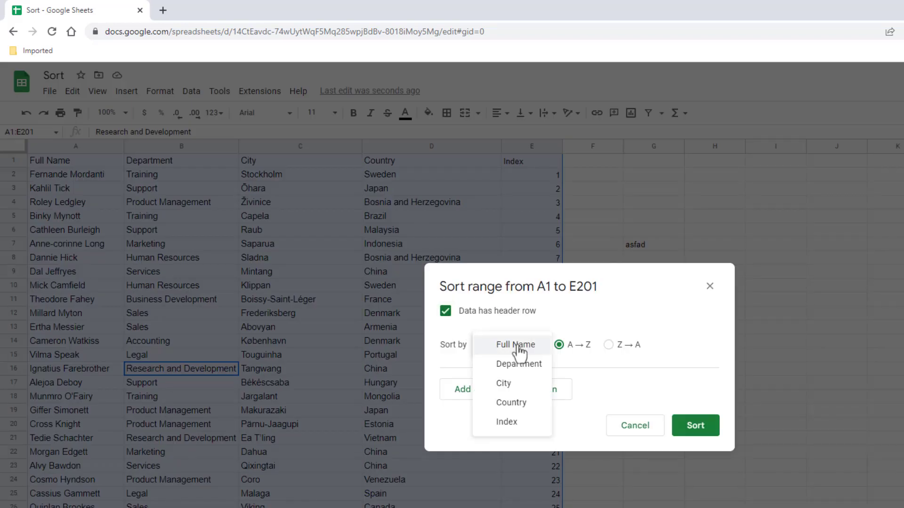
{"action": "left_click", "coordinate": [518, 363]}
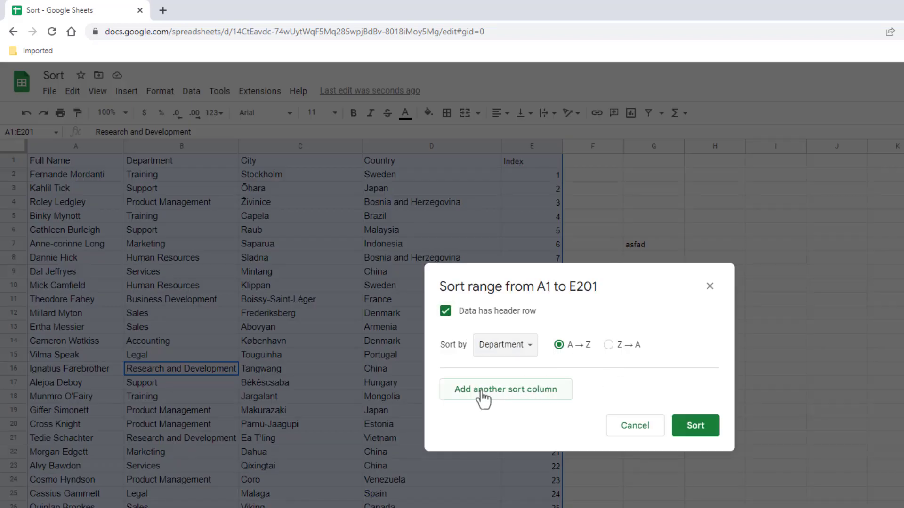
Add Country A→Z as the second sort level and apply the sort to the table.
{"action": "left_click", "coordinate": [505, 389]}
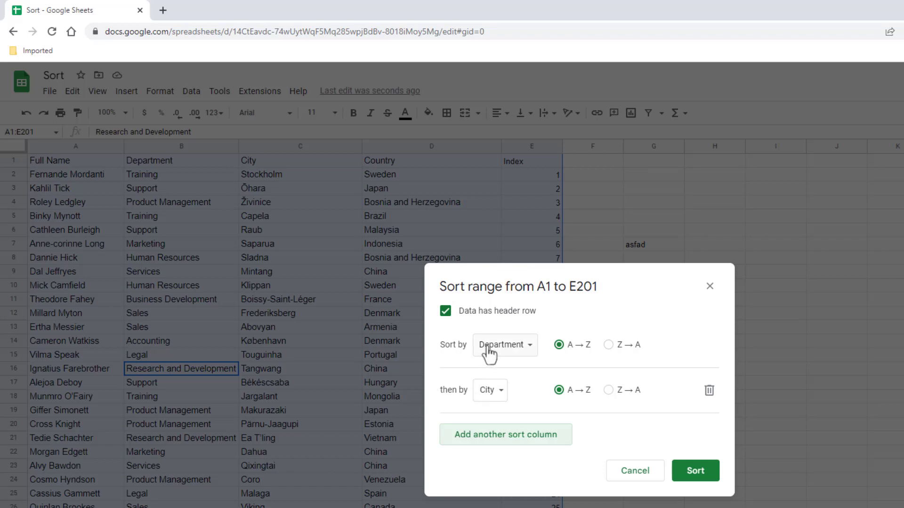
{"action": "mouse_move", "coordinate": [497, 401]}
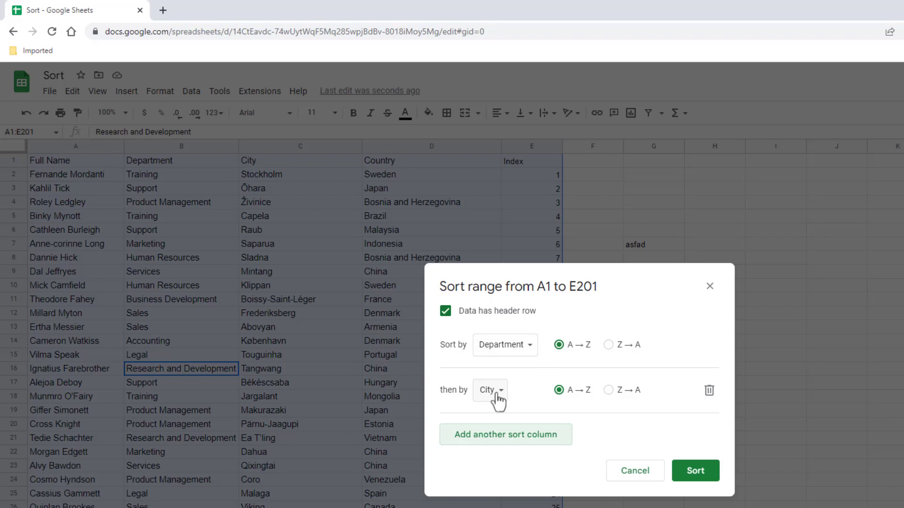
{"action": "left_click", "coordinate": [492, 390]}
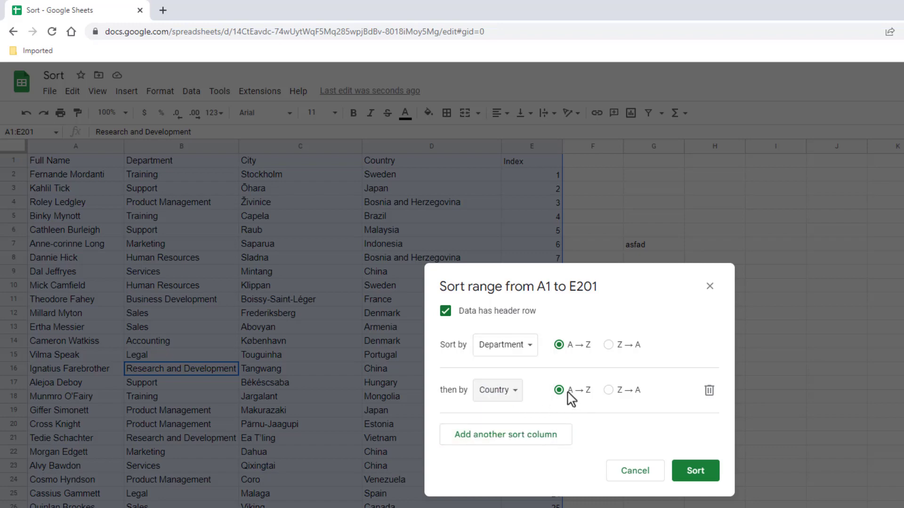
{"action": "left_click", "coordinate": [695, 471]}
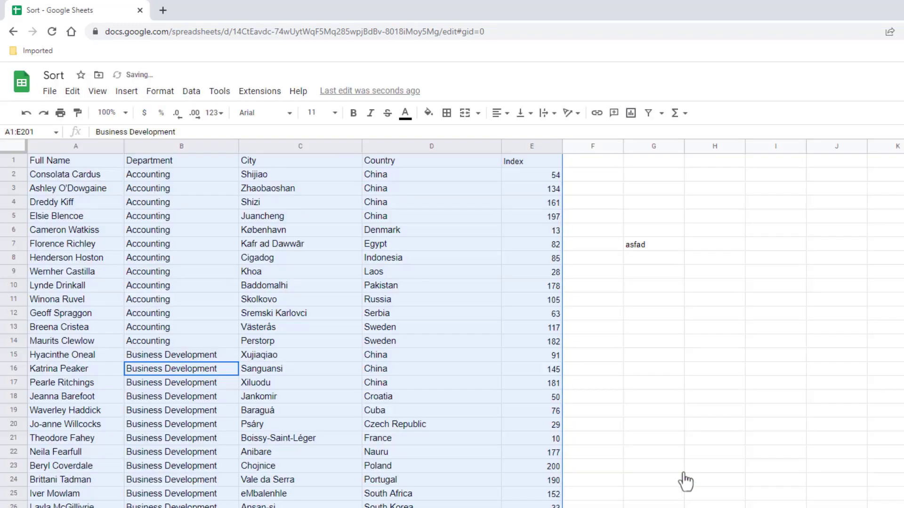
{"action": "mouse_move", "coordinate": [403, 181]}
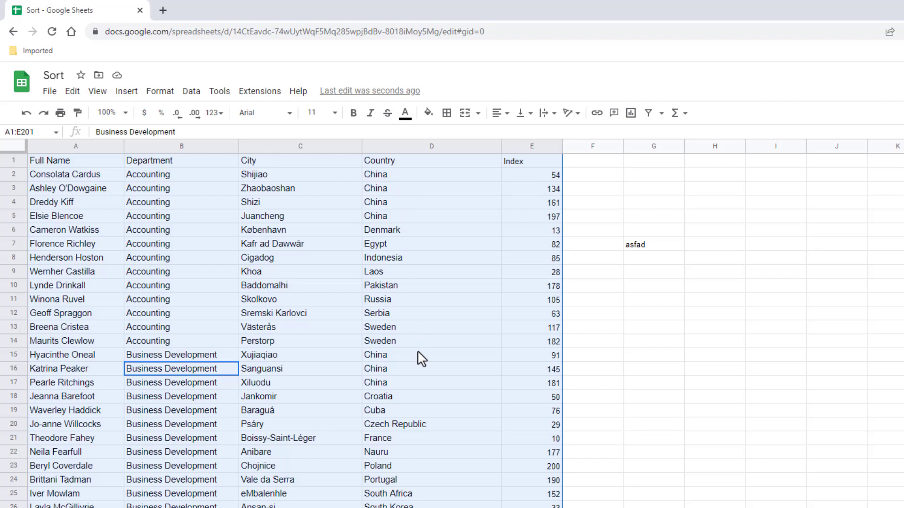
{"action": "mouse_move", "coordinate": [640, 252]}
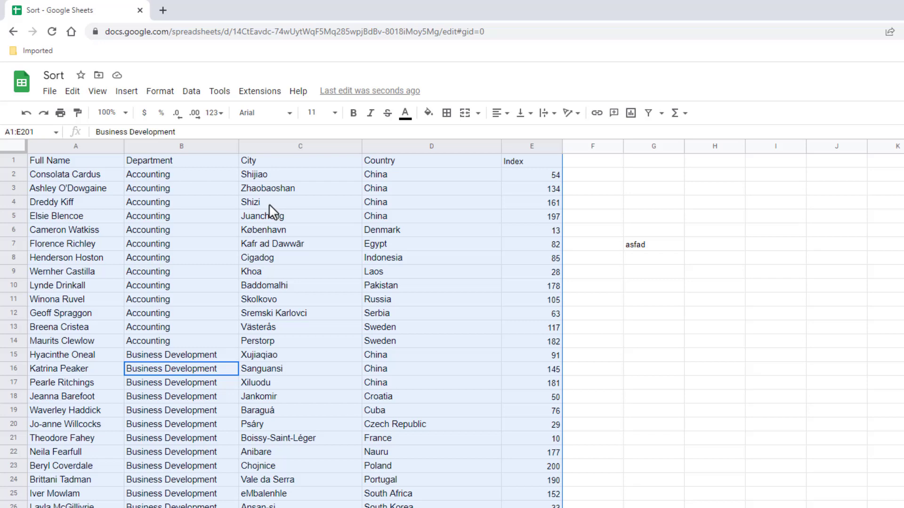
{"action": "mouse_move", "coordinate": [734, 176]}
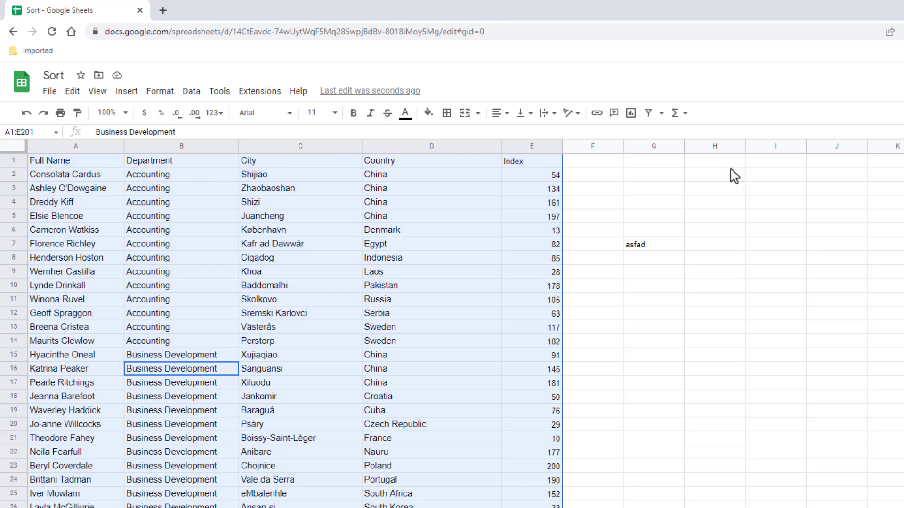
{"action": "mouse_move", "coordinate": [399, 312]}
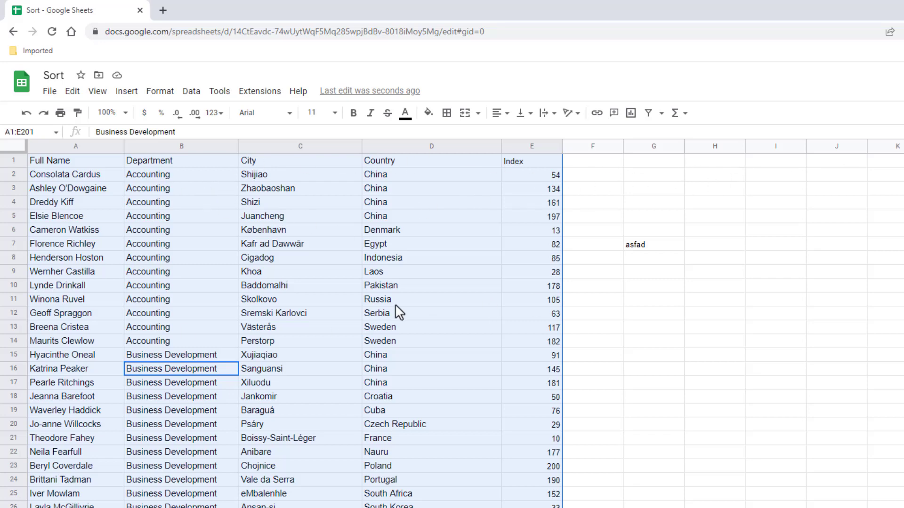
{"action": "mouse_move", "coordinate": [358, 317]}
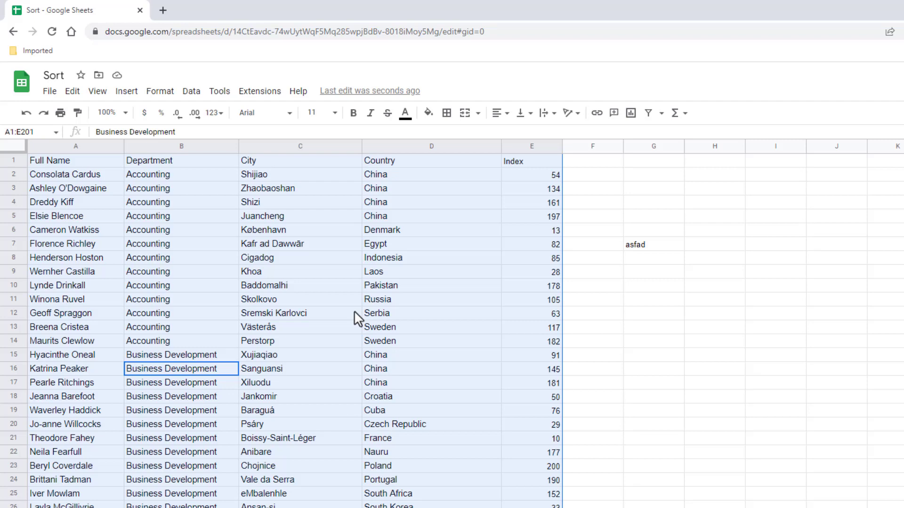
{"action": "left_click", "coordinate": [299, 313]}
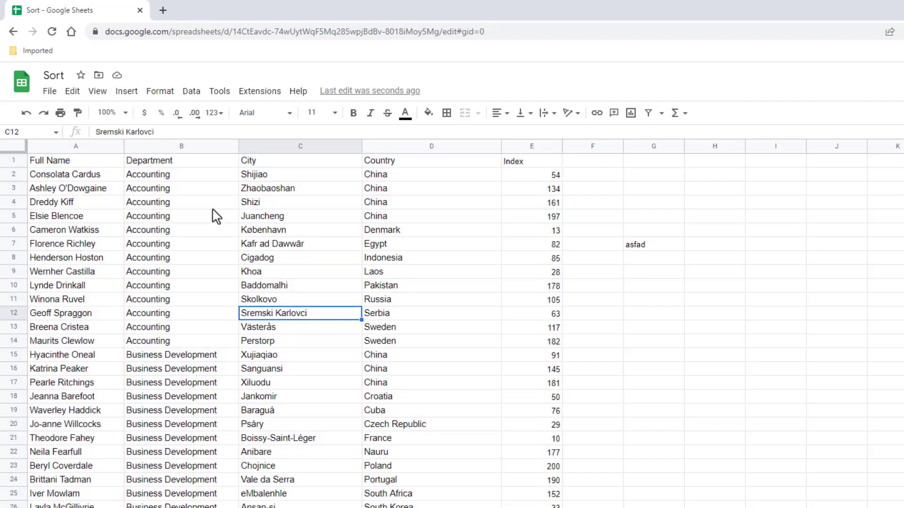
{"action": "mouse_move", "coordinate": [348, 267]}
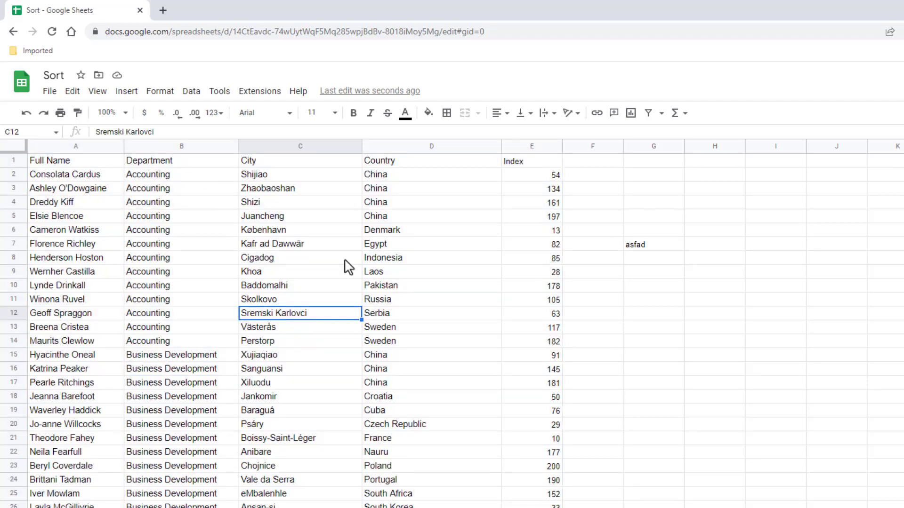
{"action": "mouse_move", "coordinate": [262, 236]}
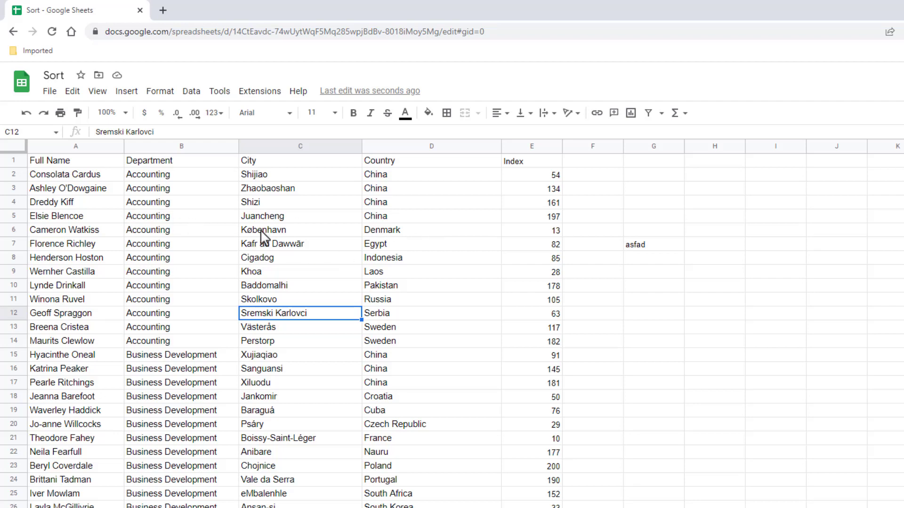
{"action": "mouse_move", "coordinate": [302, 239]}
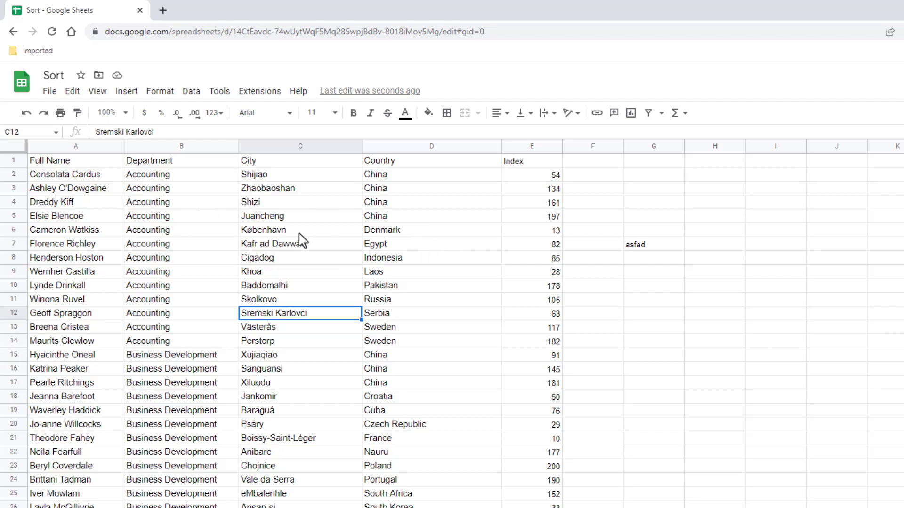
Fill the Accounting cells B6 and B11:B14 (Denmark, Russia, Serbia, Sweden) yellow.
{"action": "left_click", "coordinate": [180, 230]}
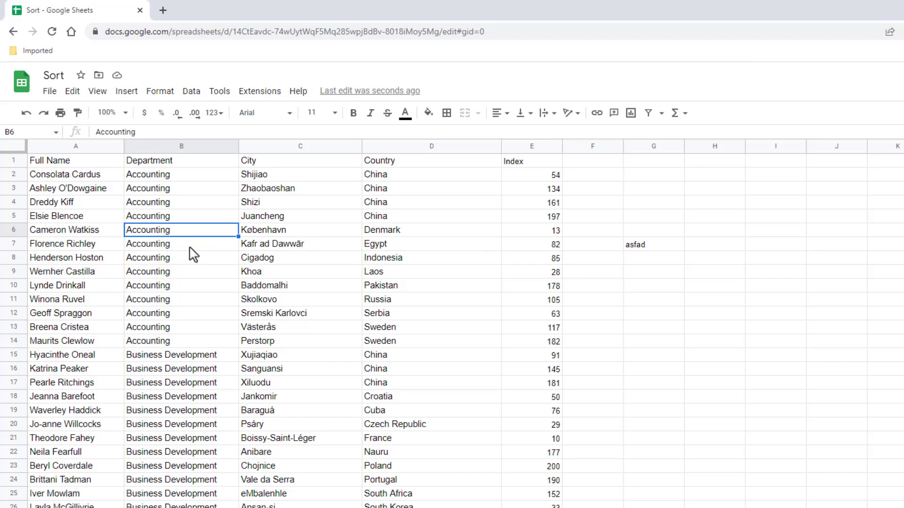
{"action": "left_click", "coordinate": [181, 298]}
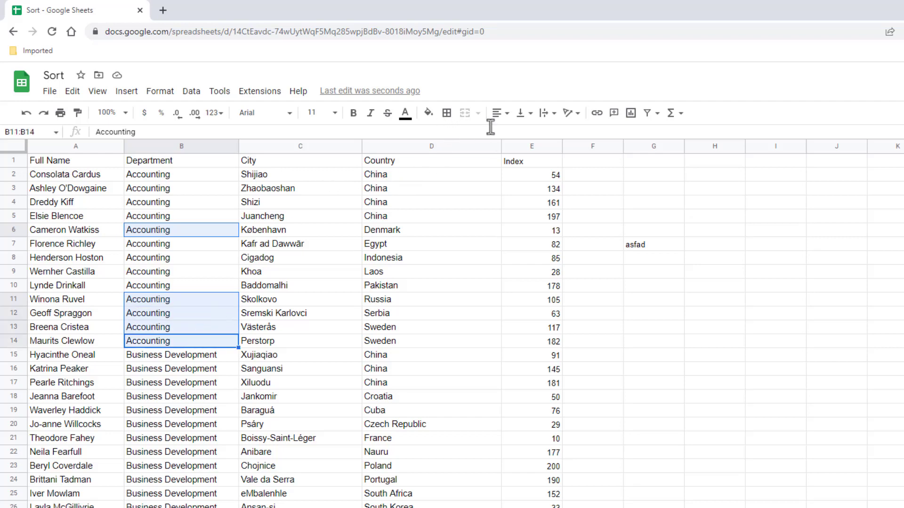
{"action": "left_click", "coordinate": [426, 112]}
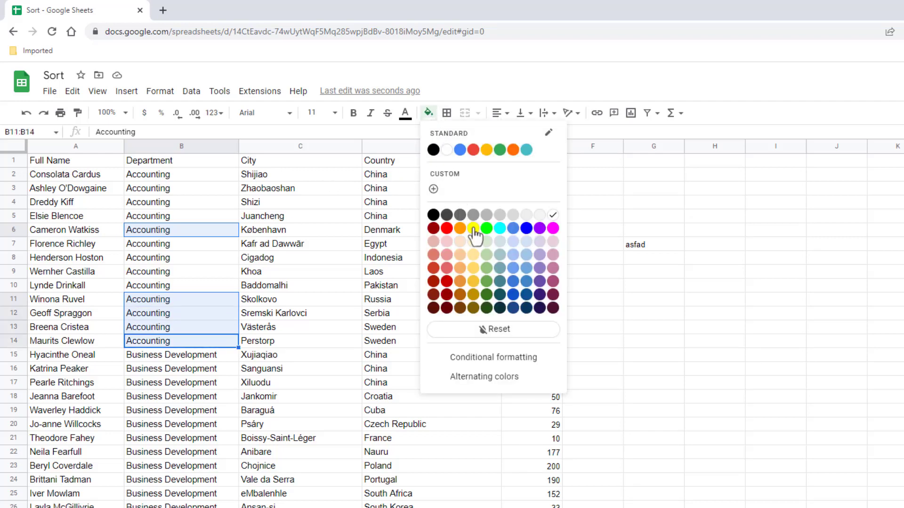
{"action": "left_click", "coordinate": [487, 228]}
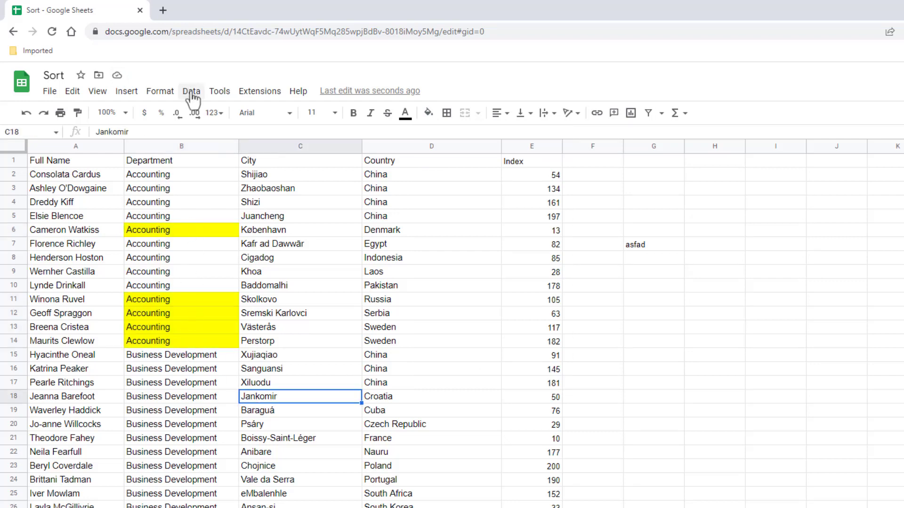
{"action": "left_click", "coordinate": [191, 90]}
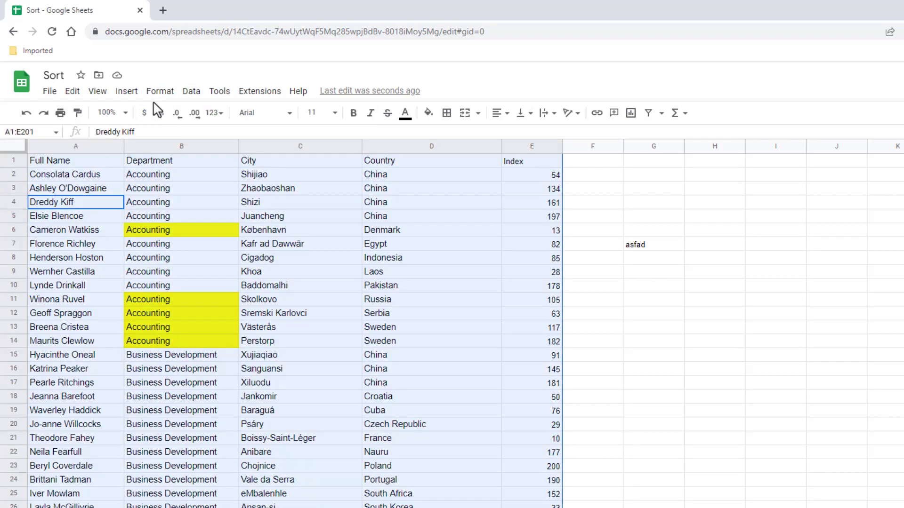
Cancel the Sort range dialog and create a filter over the employee table headers.
{"action": "left_click", "coordinate": [192, 90]}
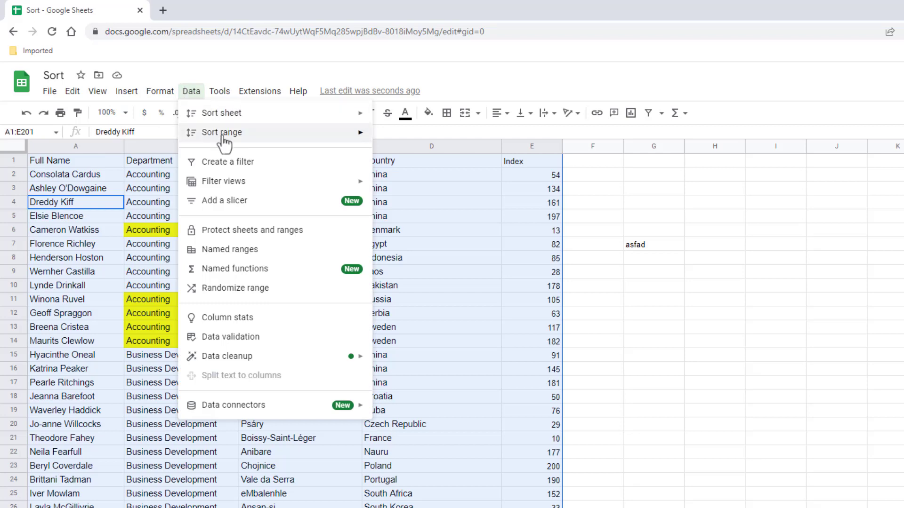
{"action": "left_click", "coordinate": [220, 132]}
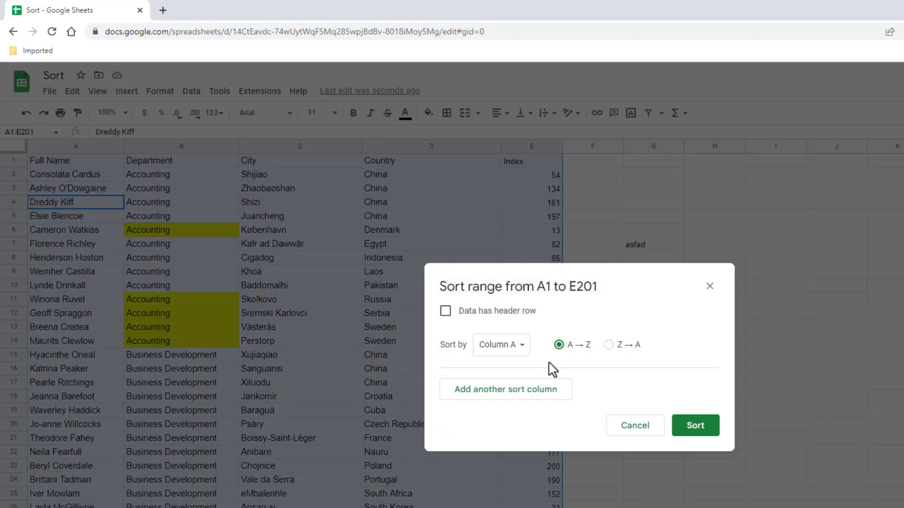
{"action": "left_click", "coordinate": [694, 425]}
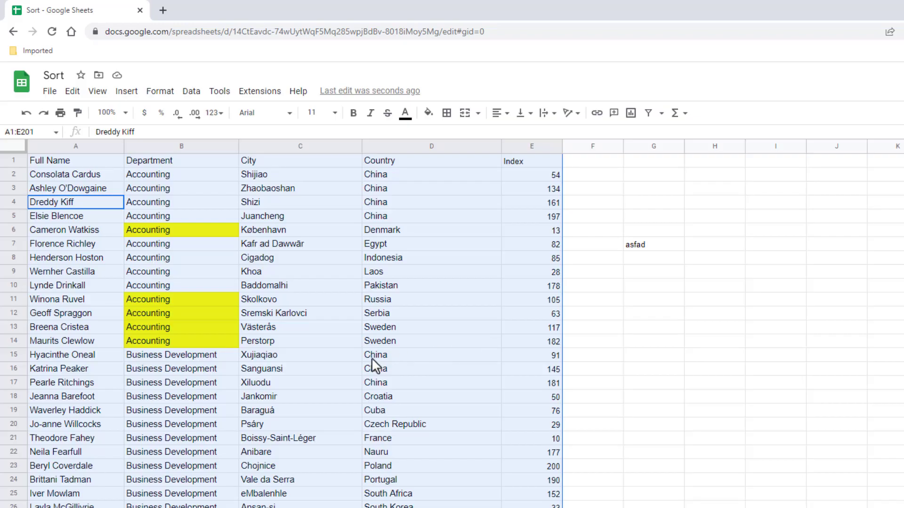
{"action": "left_click", "coordinate": [181, 188]}
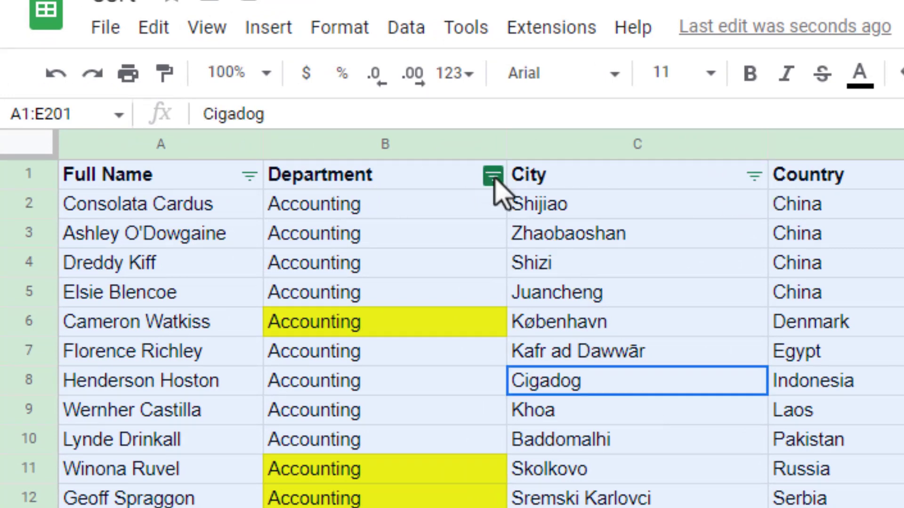
Sort the Department column by yellow fill colour so highlighted Accounting rows come first.
{"action": "left_click", "coordinate": [491, 175]}
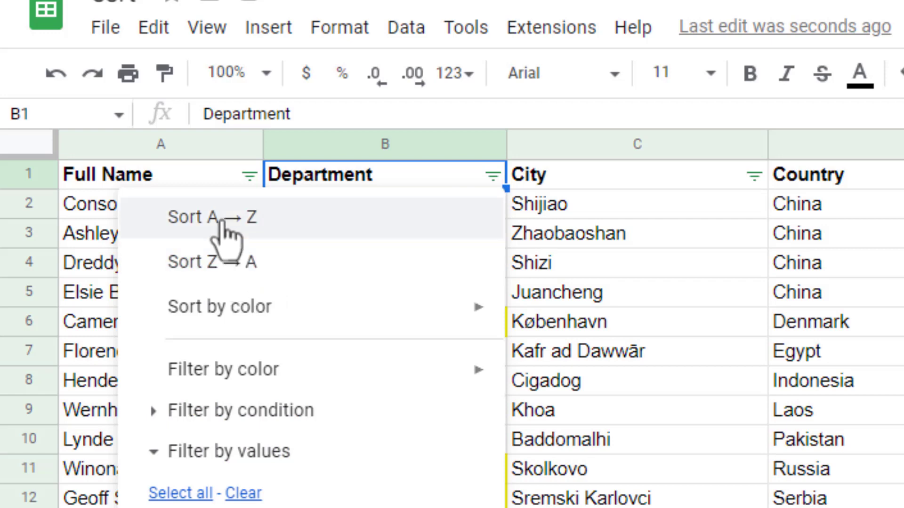
{"action": "mouse_move", "coordinate": [216, 309]}
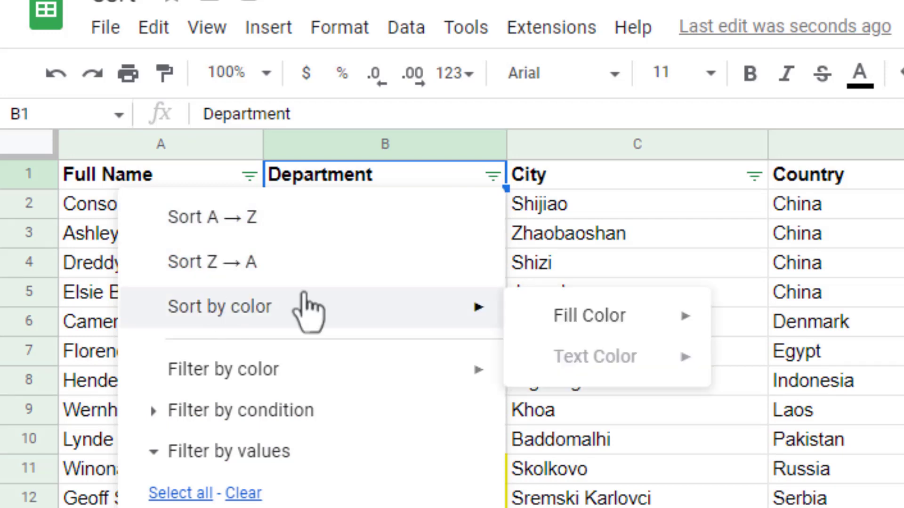
{"action": "mouse_move", "coordinate": [589, 315]}
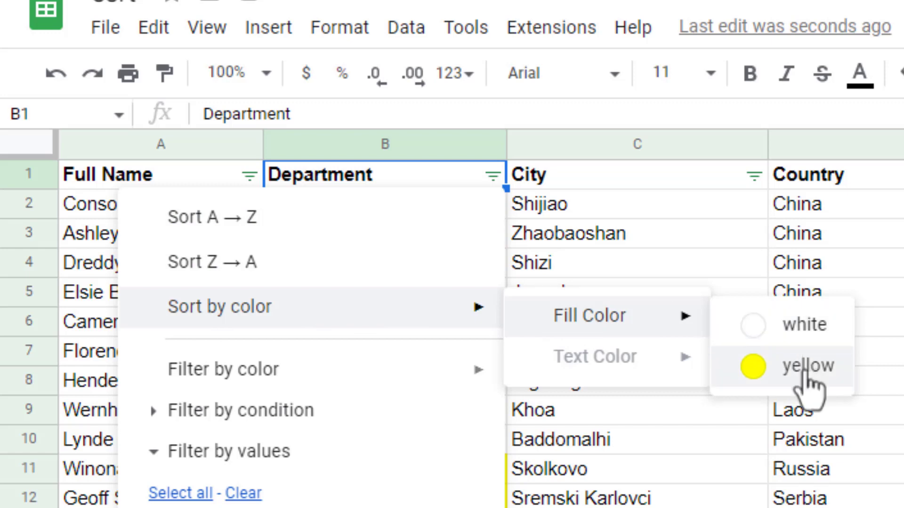
{"action": "left_click", "coordinate": [805, 365]}
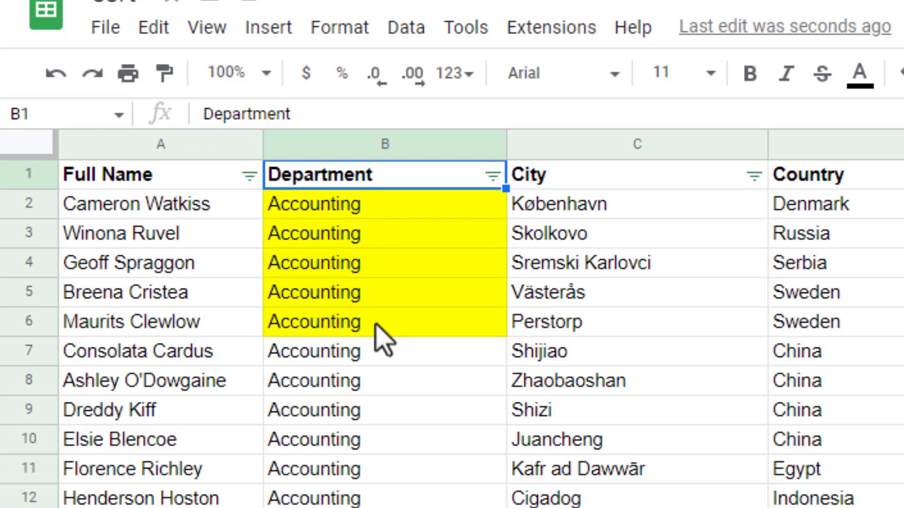
{"action": "left_click", "coordinate": [383, 322]}
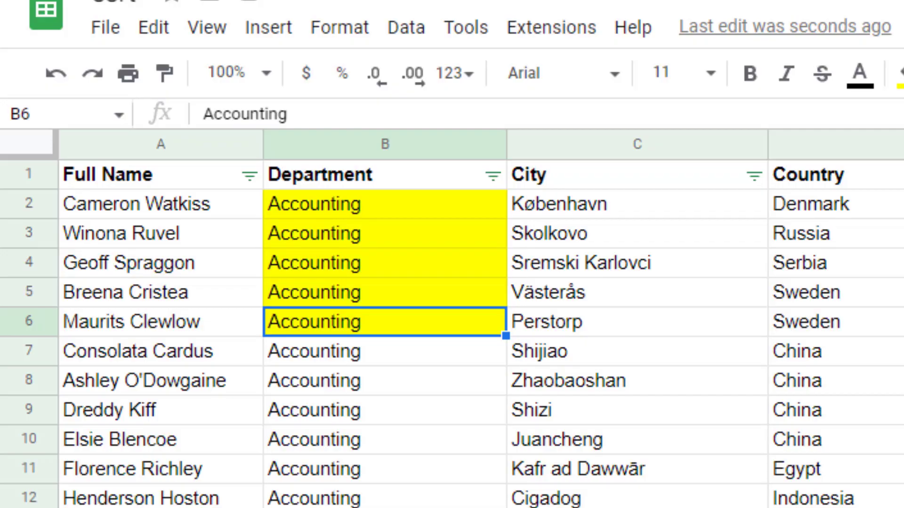